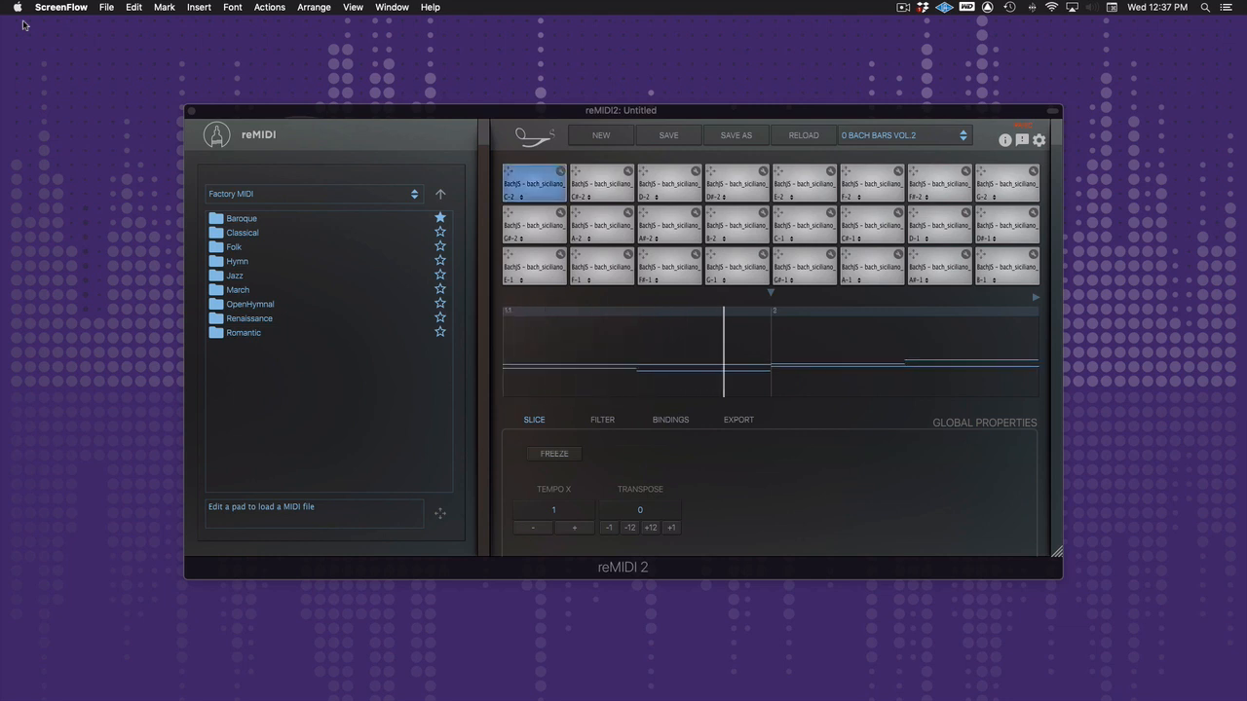
Audition a few pad slices, then load a Bach MIDI file from the Baroque list into the chosen pad.
left_click(600, 185)
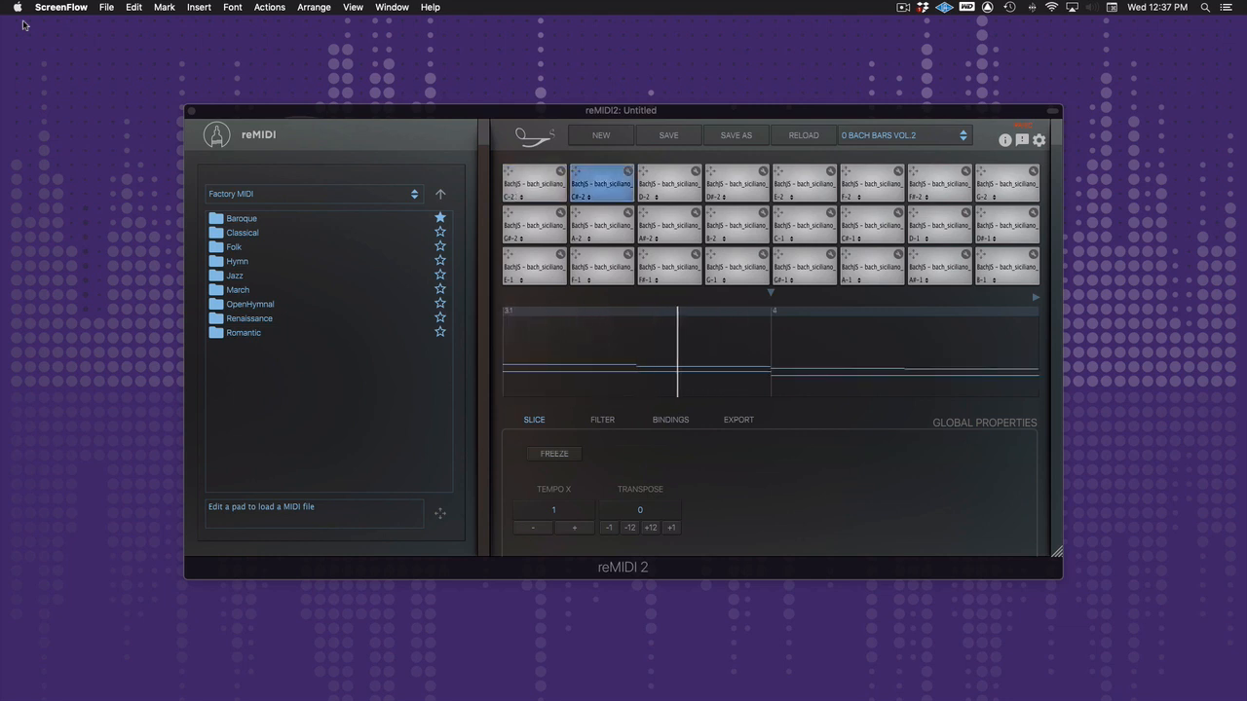
left_click(803, 185)
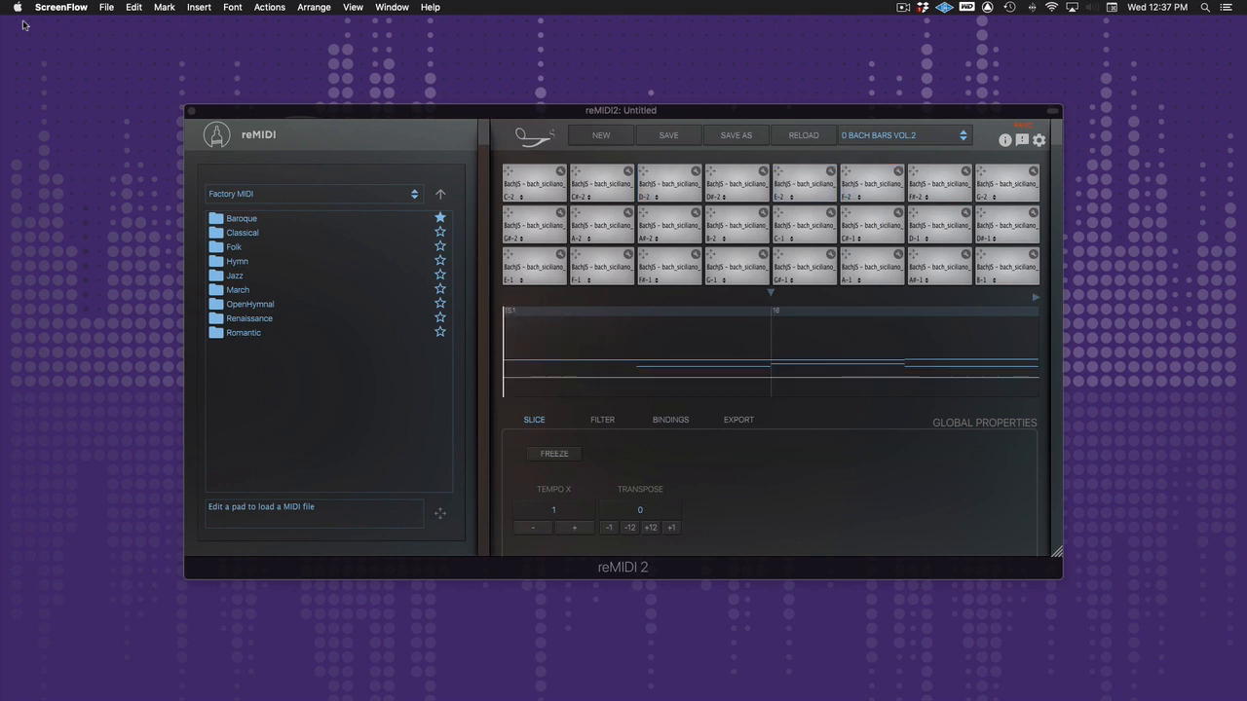
left_click(857, 183)
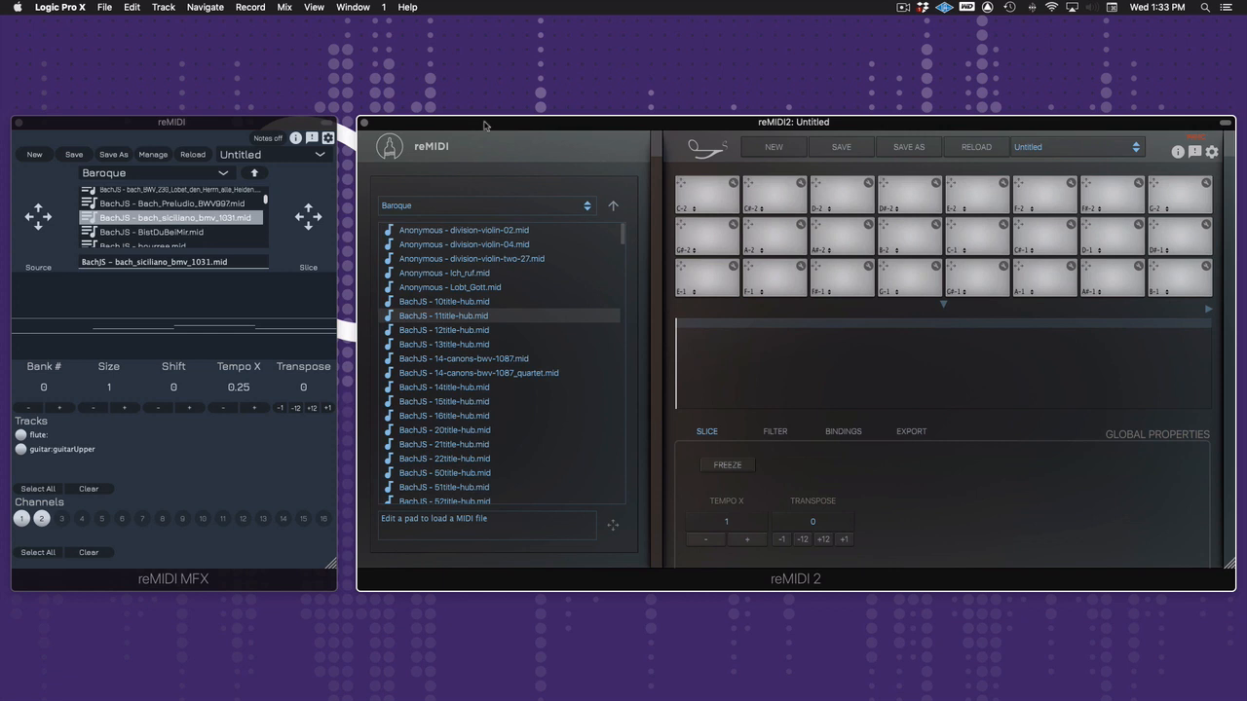
mouse_move(493, 129)
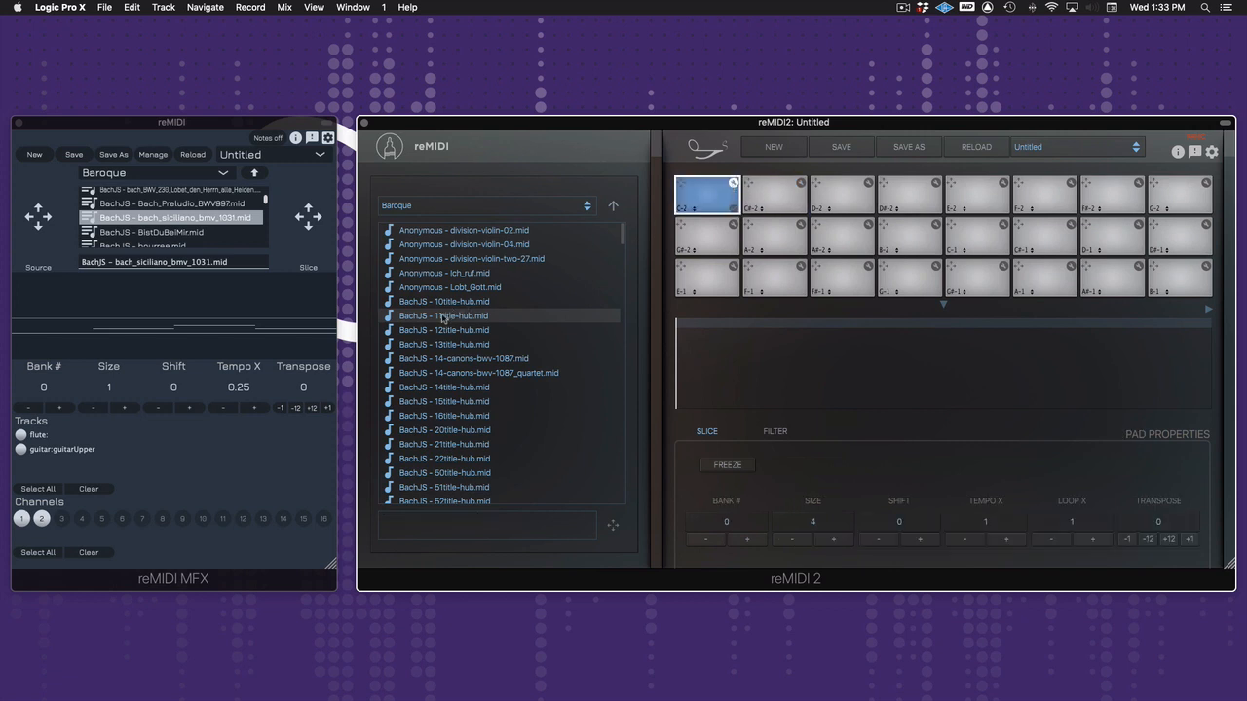
left_click(444, 316)
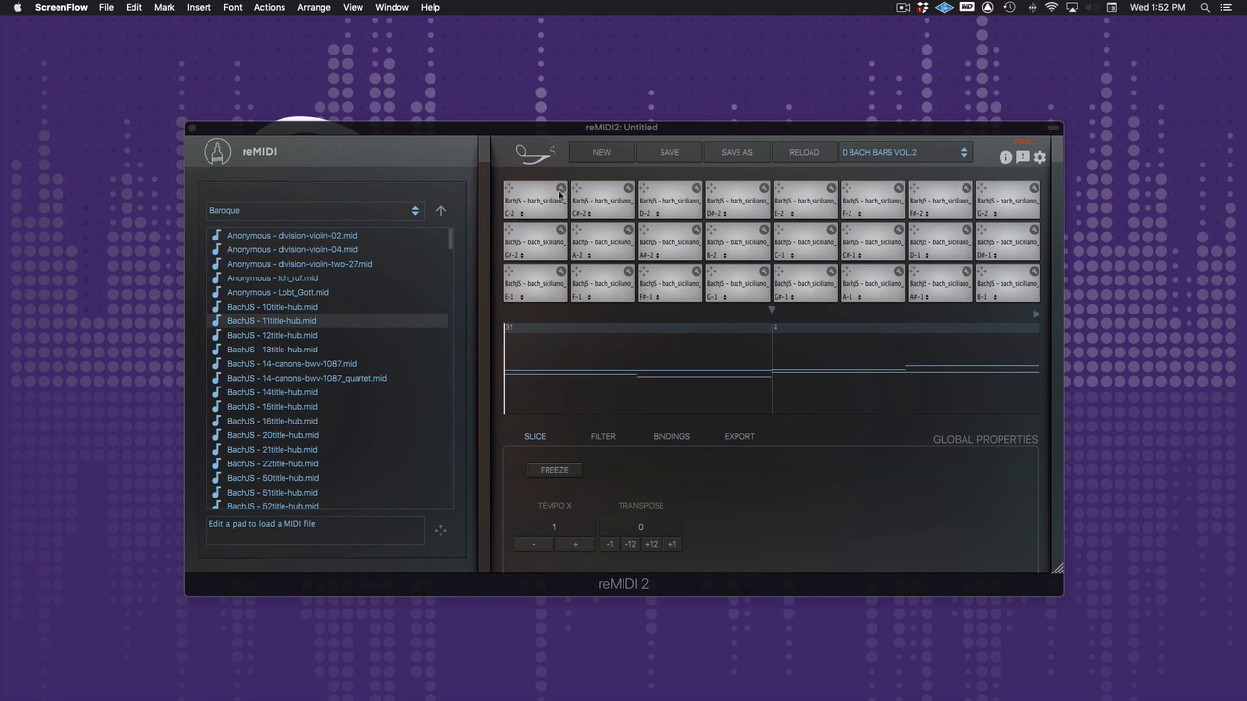
Pick a different trigger octave range from a pad's note label and play the first pad to test it.
left_click(528, 199)
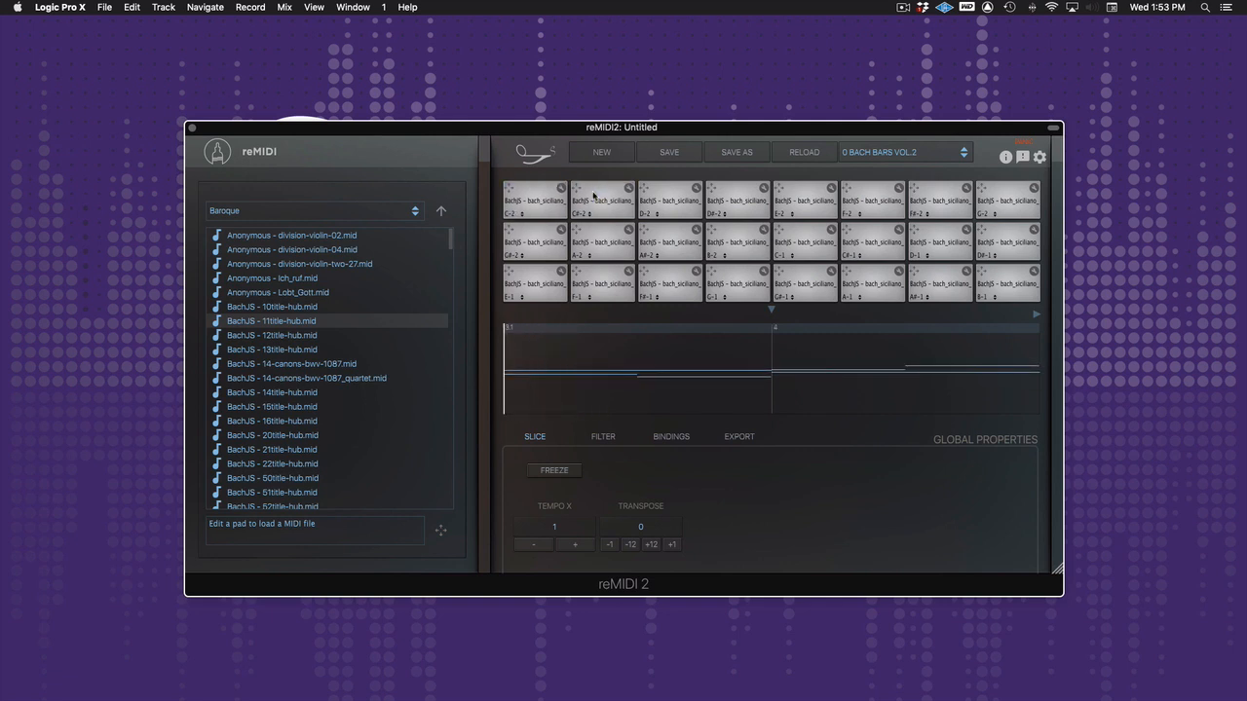
left_click(588, 203)
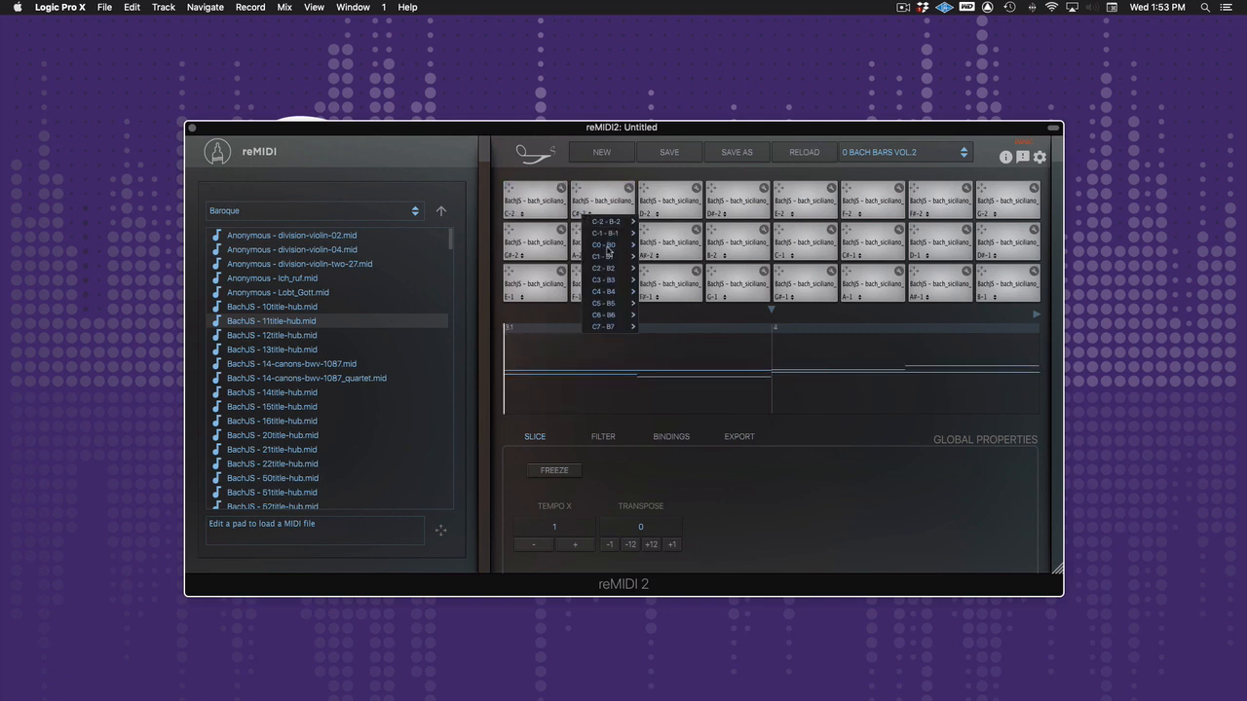
left_click(616, 222)
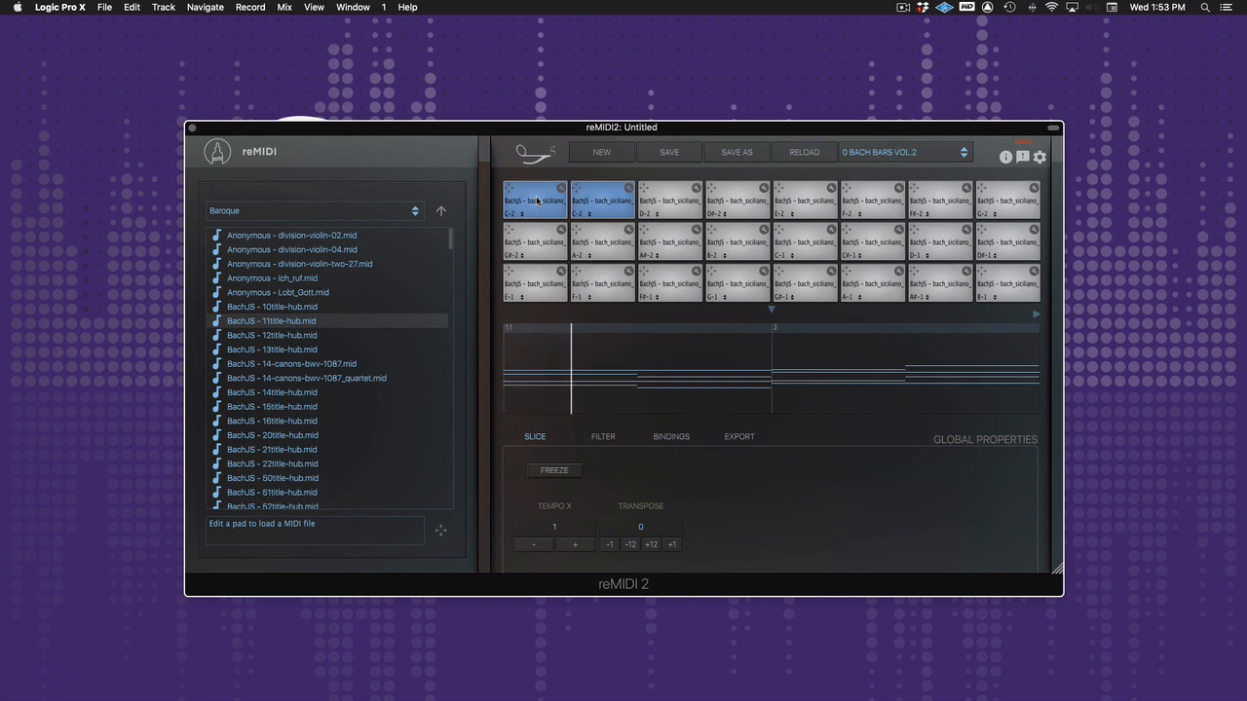
left_click(602, 198)
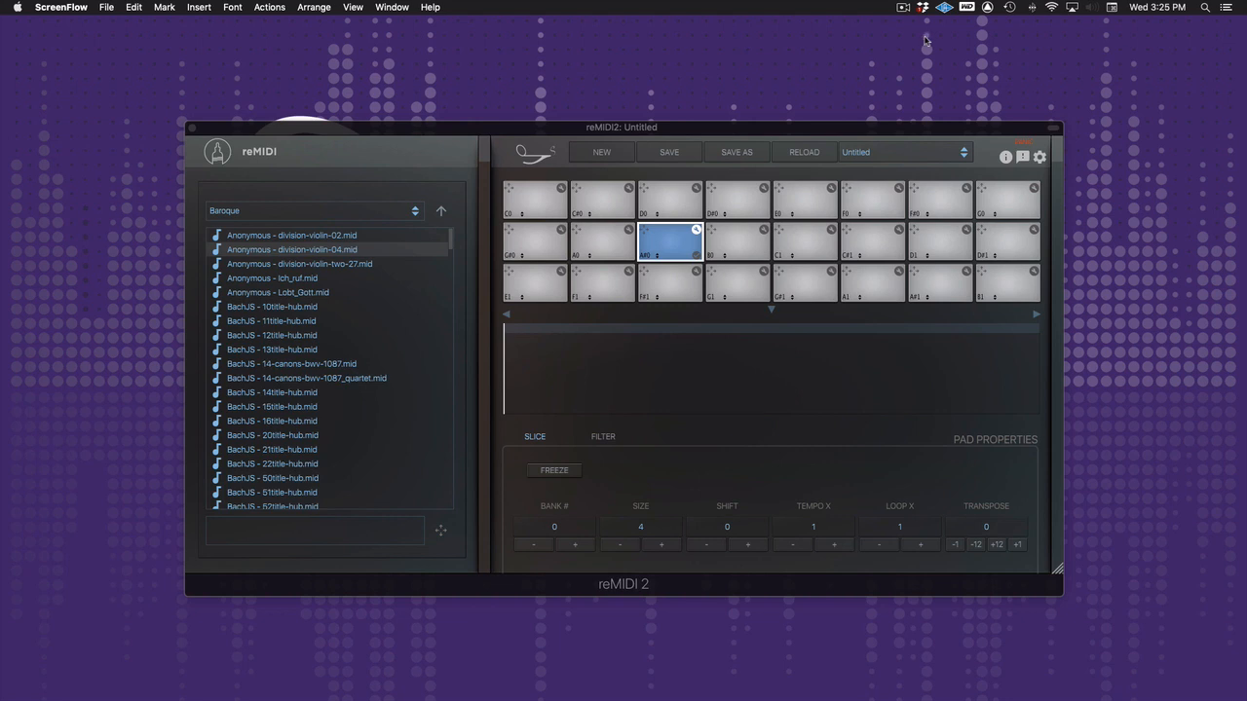
mouse_move(931, 35)
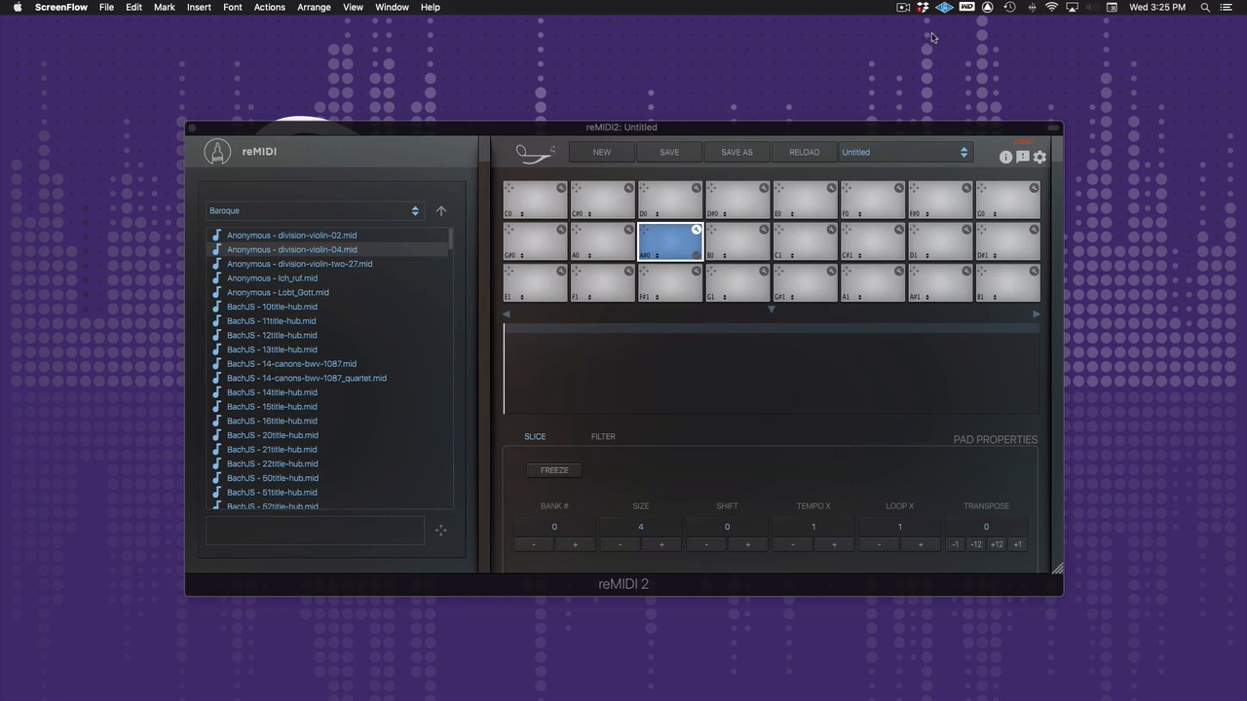
mouse_move(725, 210)
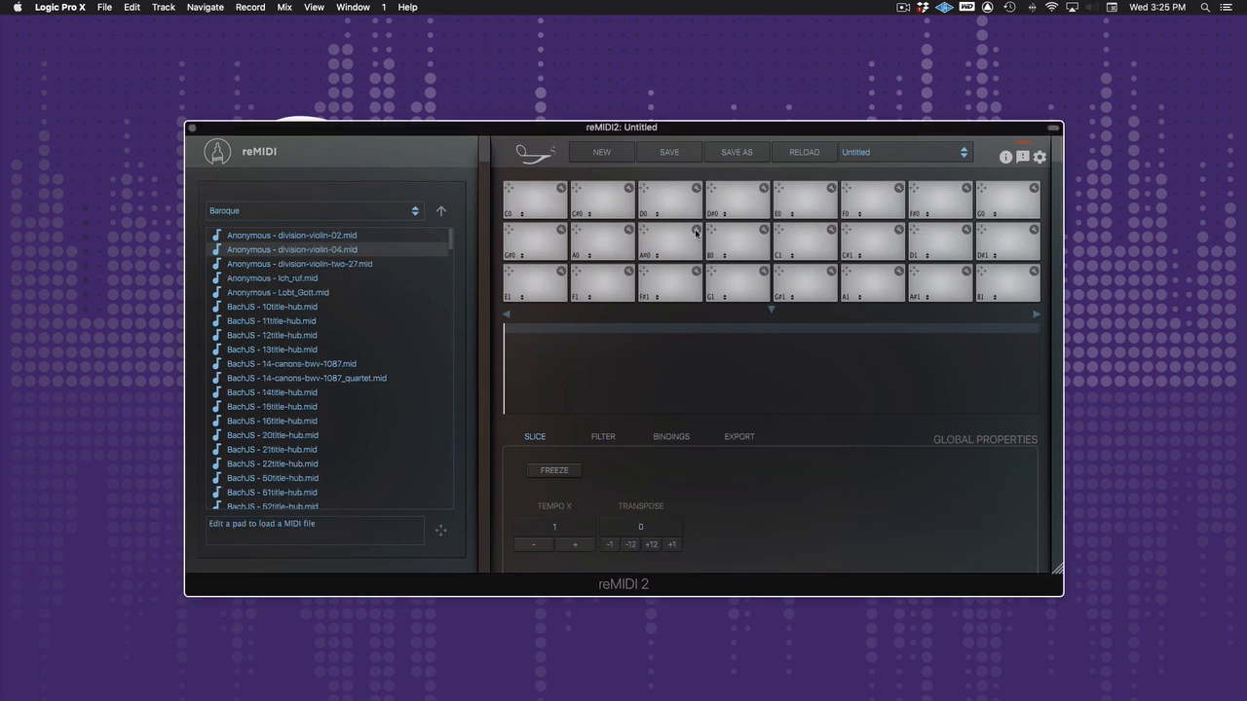
mouse_move(686, 397)
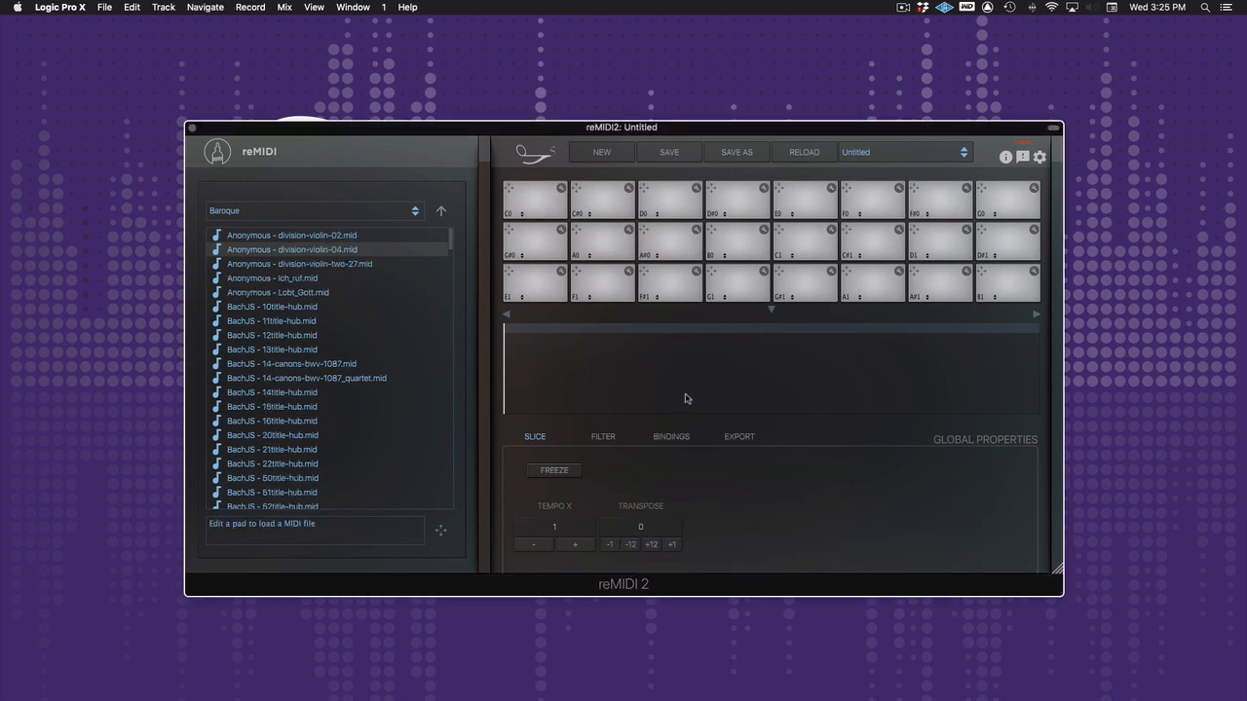
Save the current pad bindings as a new named preset via Bindings > Save As and Confirm.
left_click(670, 436)
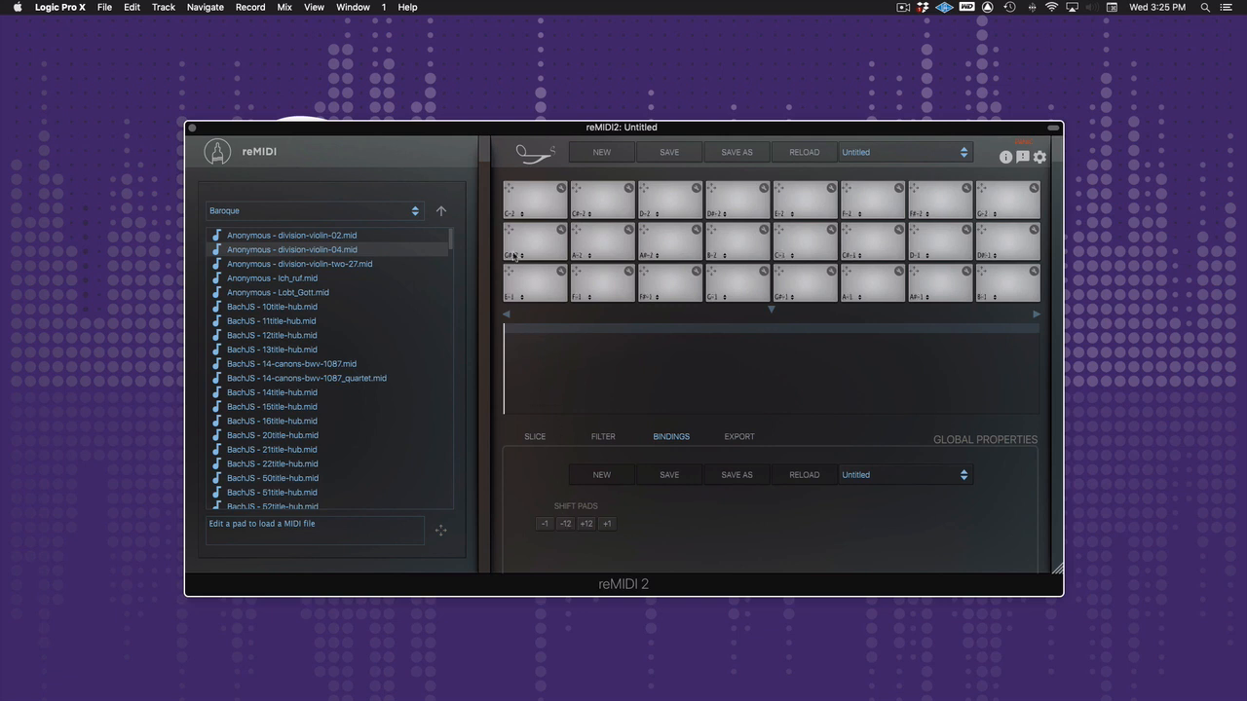
left_click(736, 475)
type("Q61")
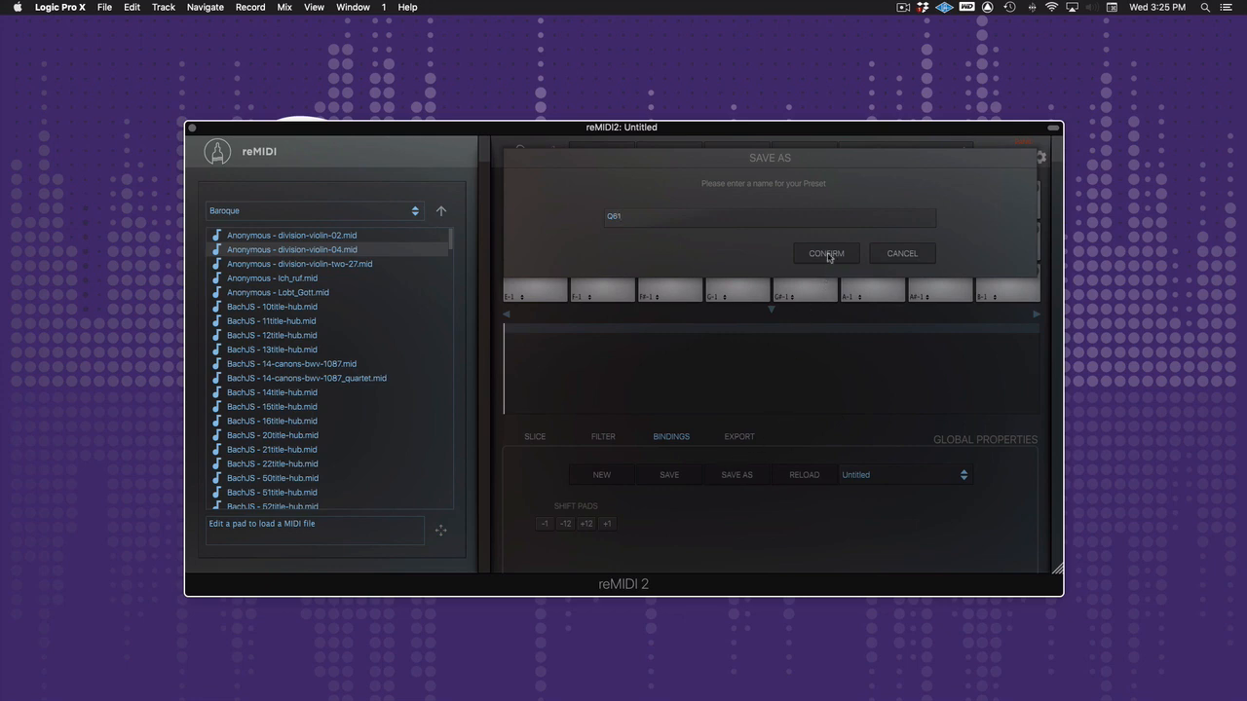
left_click(826, 253)
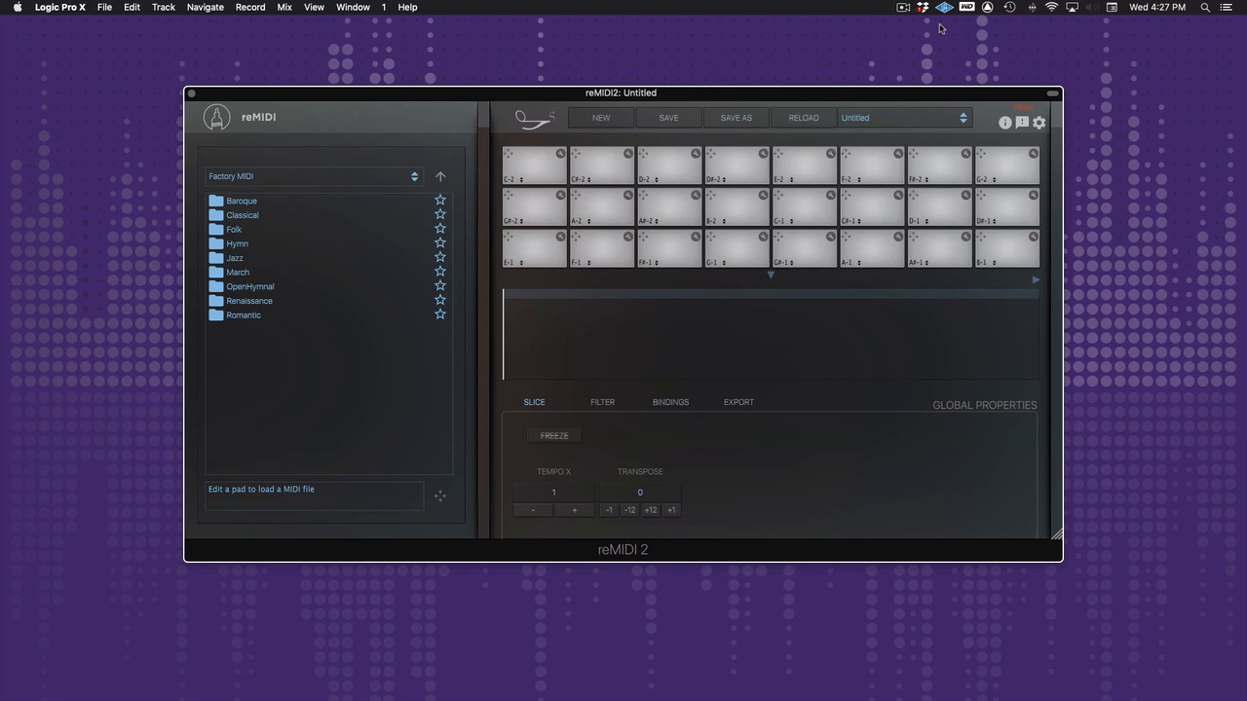
mouse_move(685, 70)
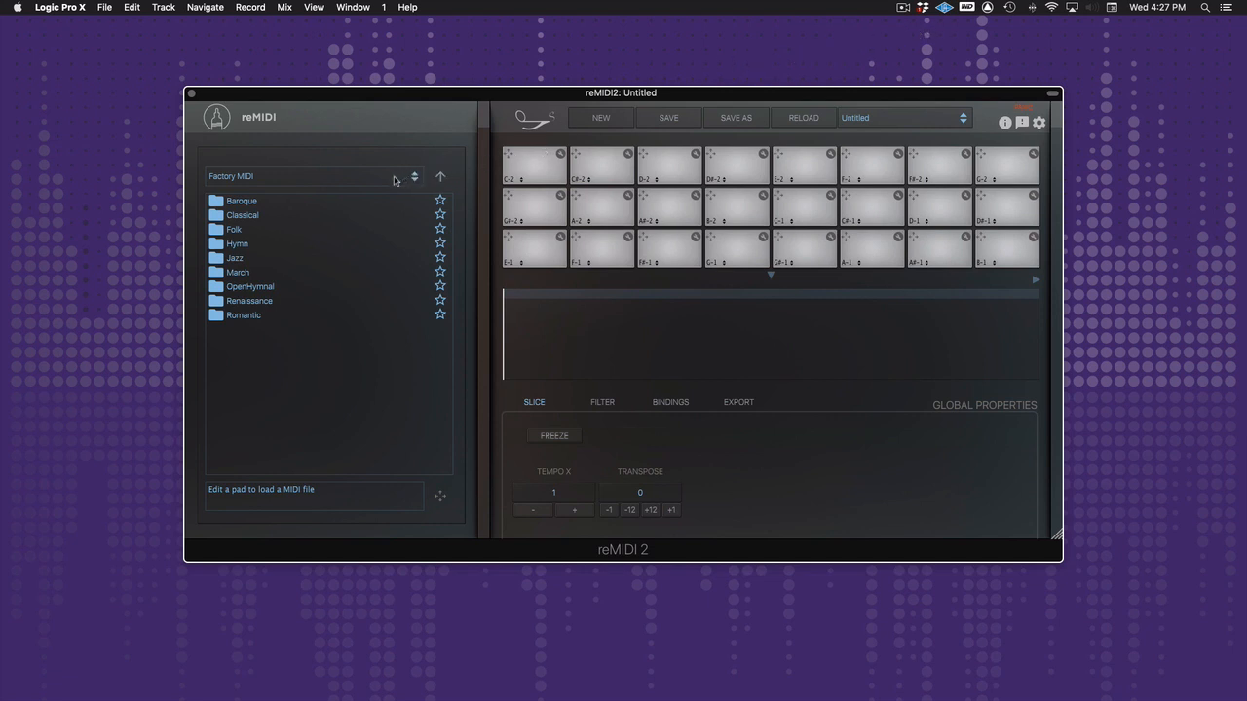
Switch the file browser to the SW External library and star the Jazz MIDI Pack folder.
left_click(312, 176)
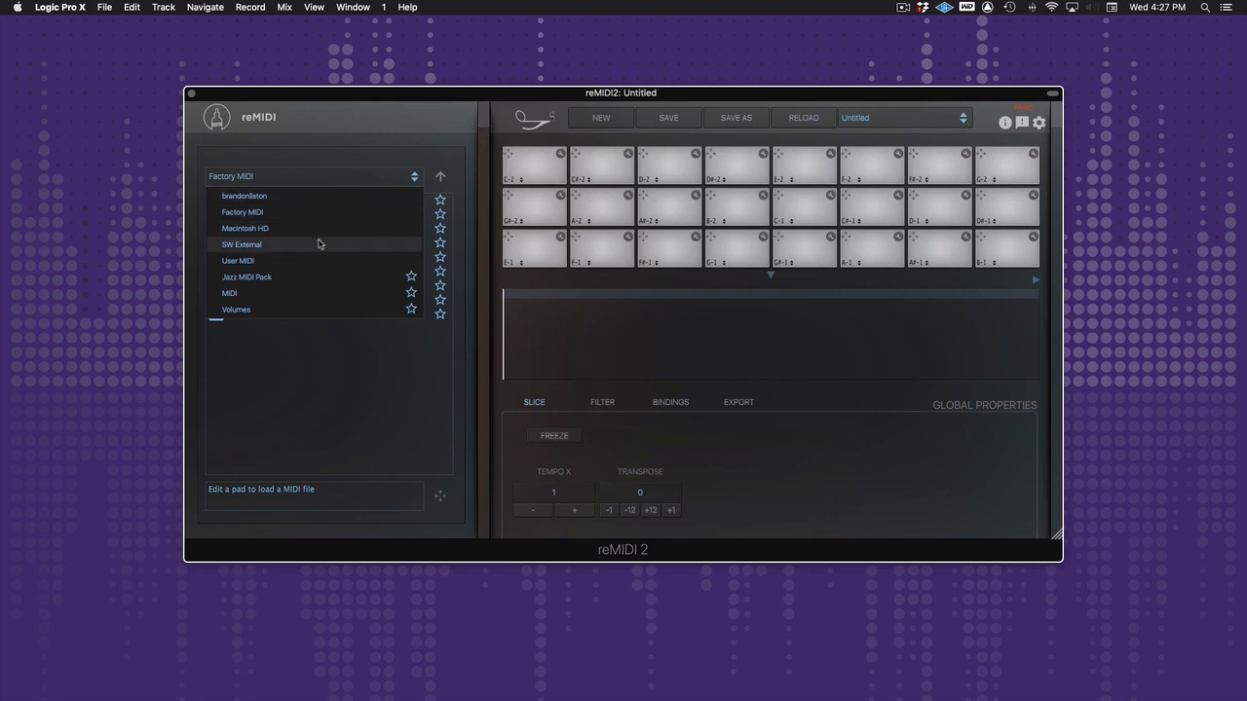
mouse_move(310, 249)
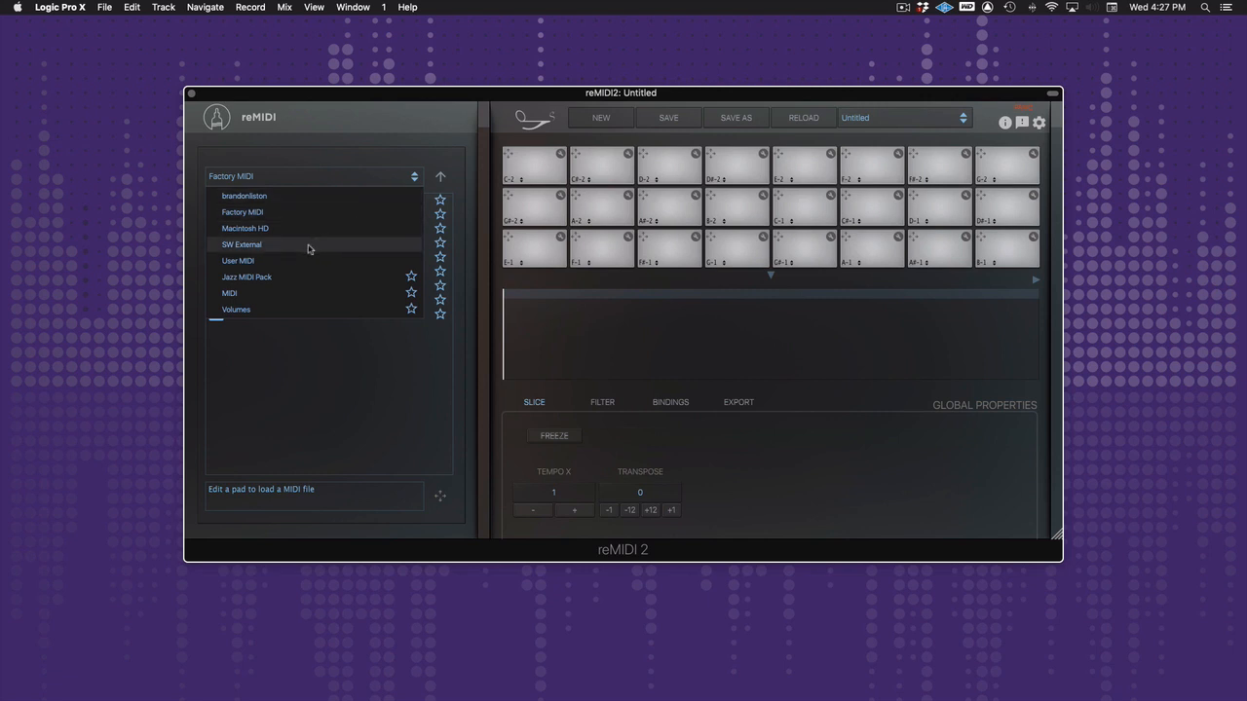
left_click(242, 245)
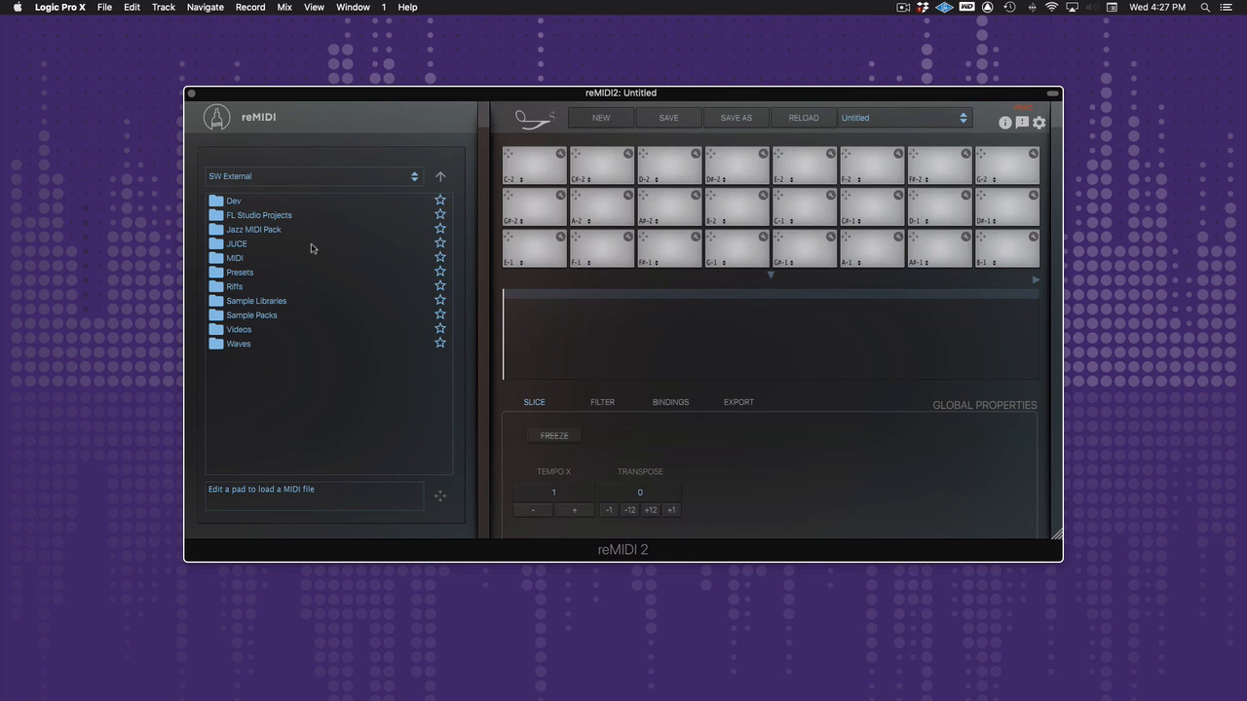
mouse_move(315, 234)
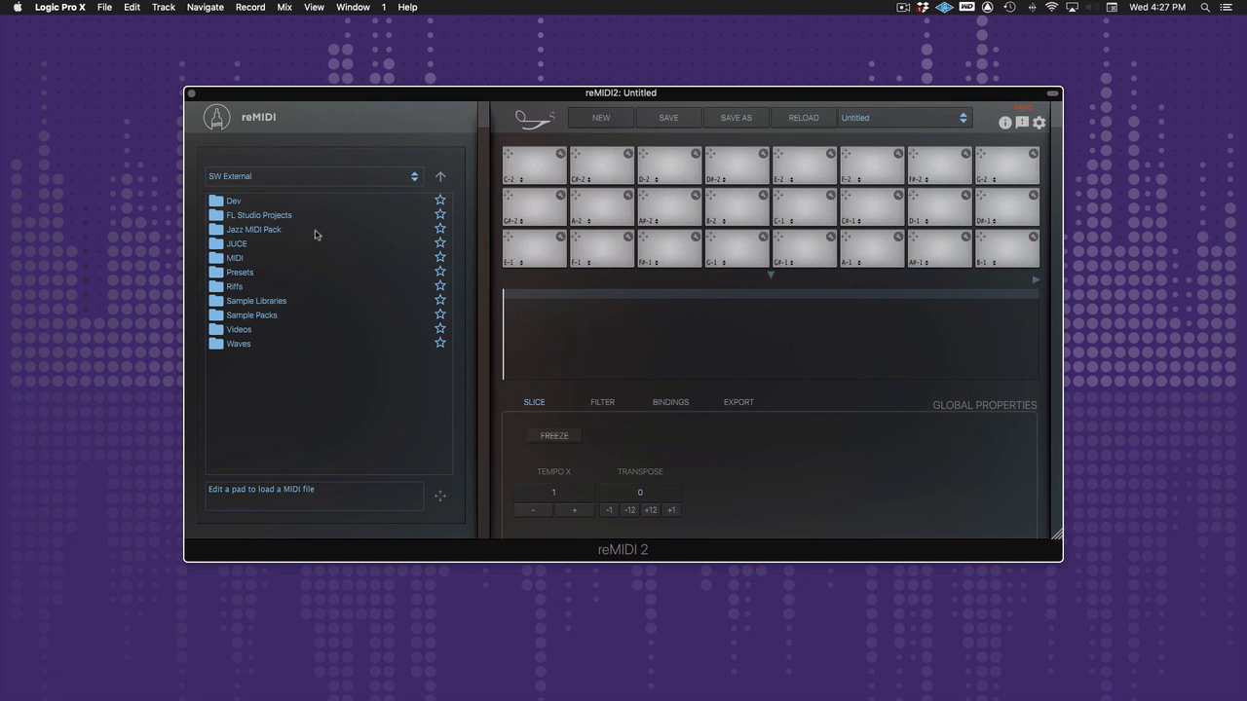
left_click(253, 230)
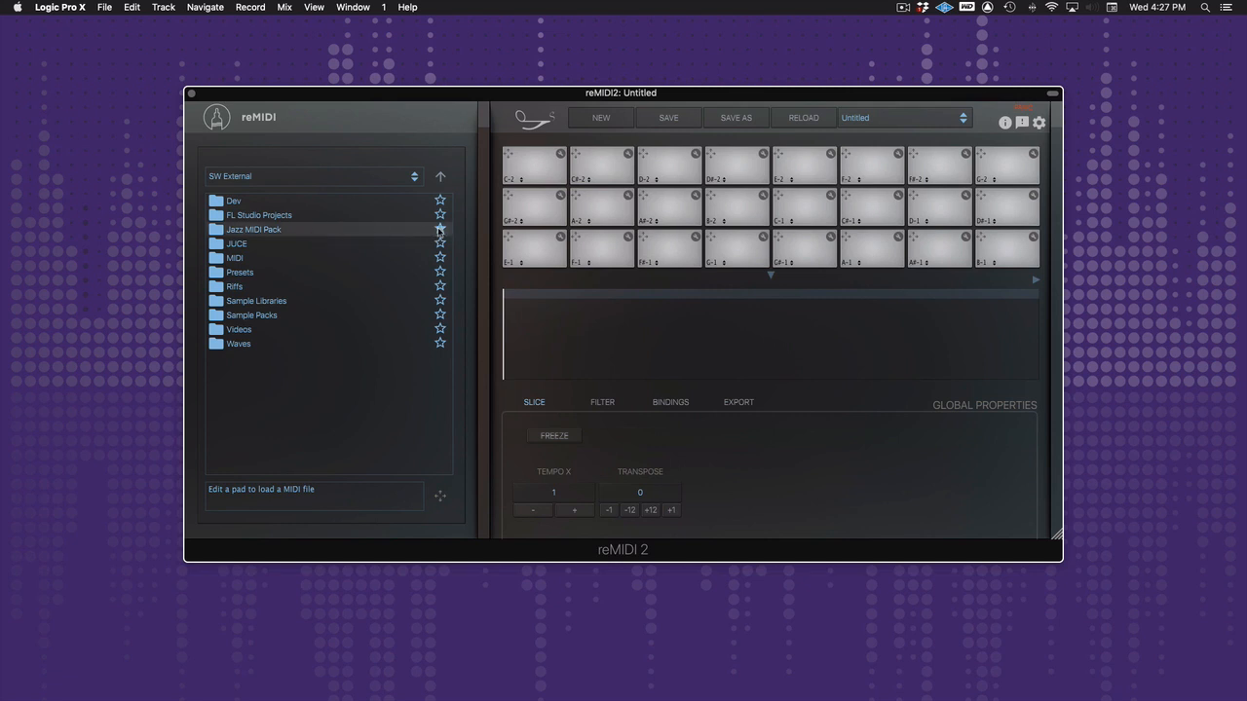
left_click(441, 230)
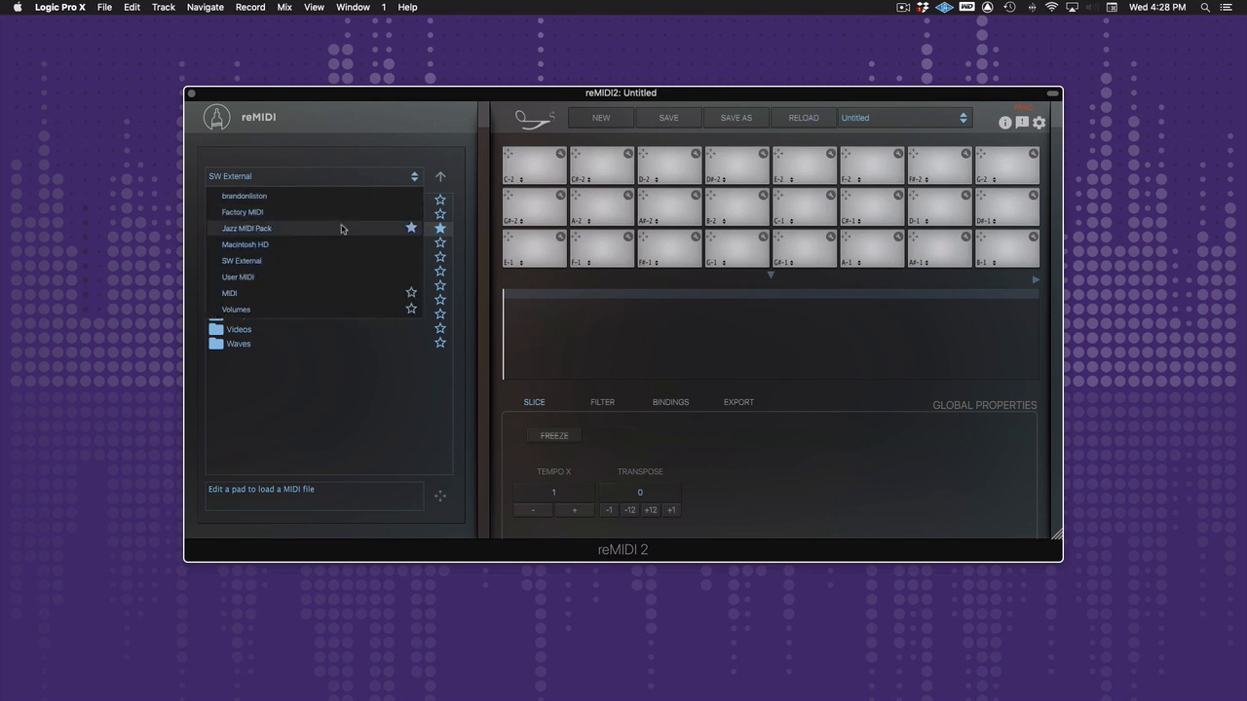
Toggle the Jazz MIDI Pack favourite and open the folder to list its loop files.
left_click(409, 228)
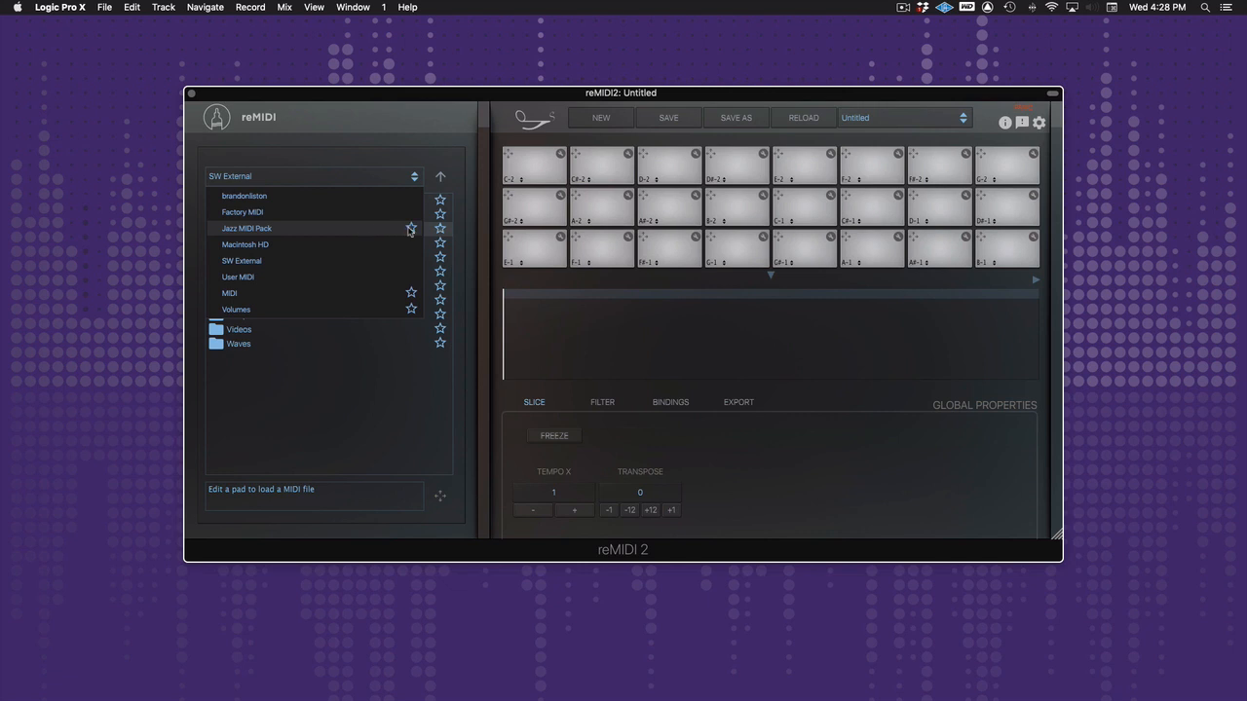
left_click(409, 228)
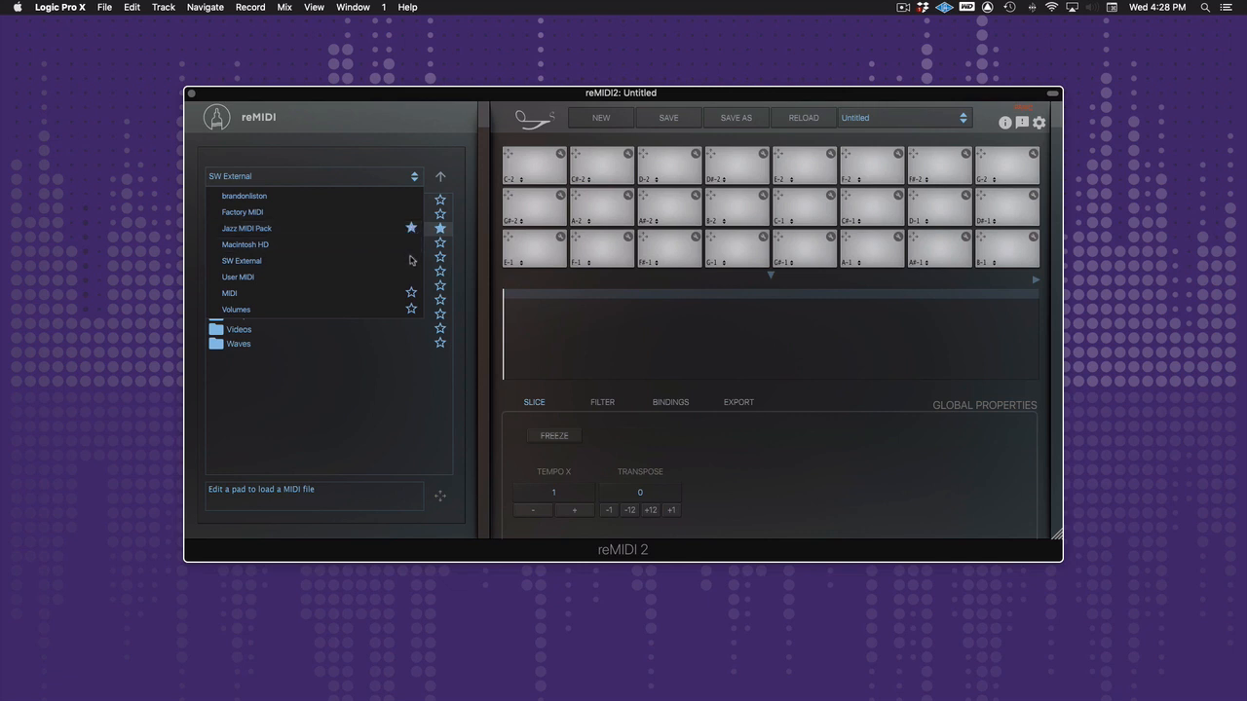
left_click(272, 293)
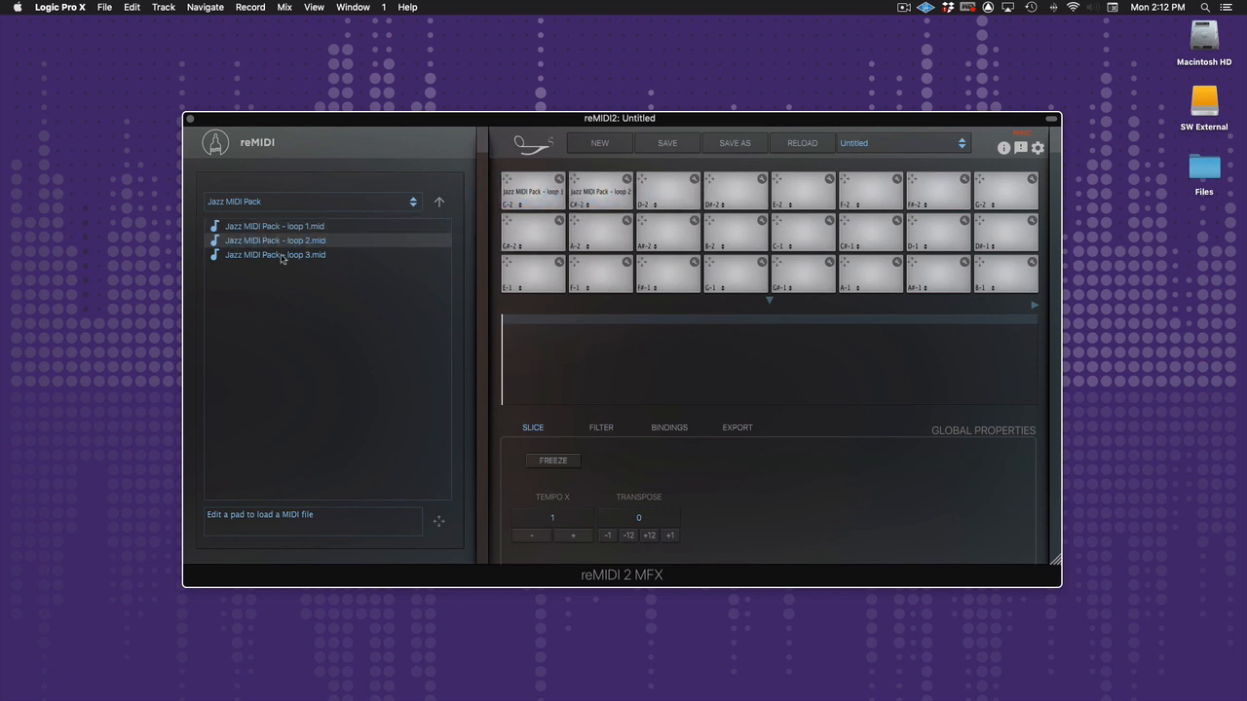
Load 'Jazz MIDI Pack - loop 3.mid' onto the third pad beside loops one and two.
left_click(277, 254)
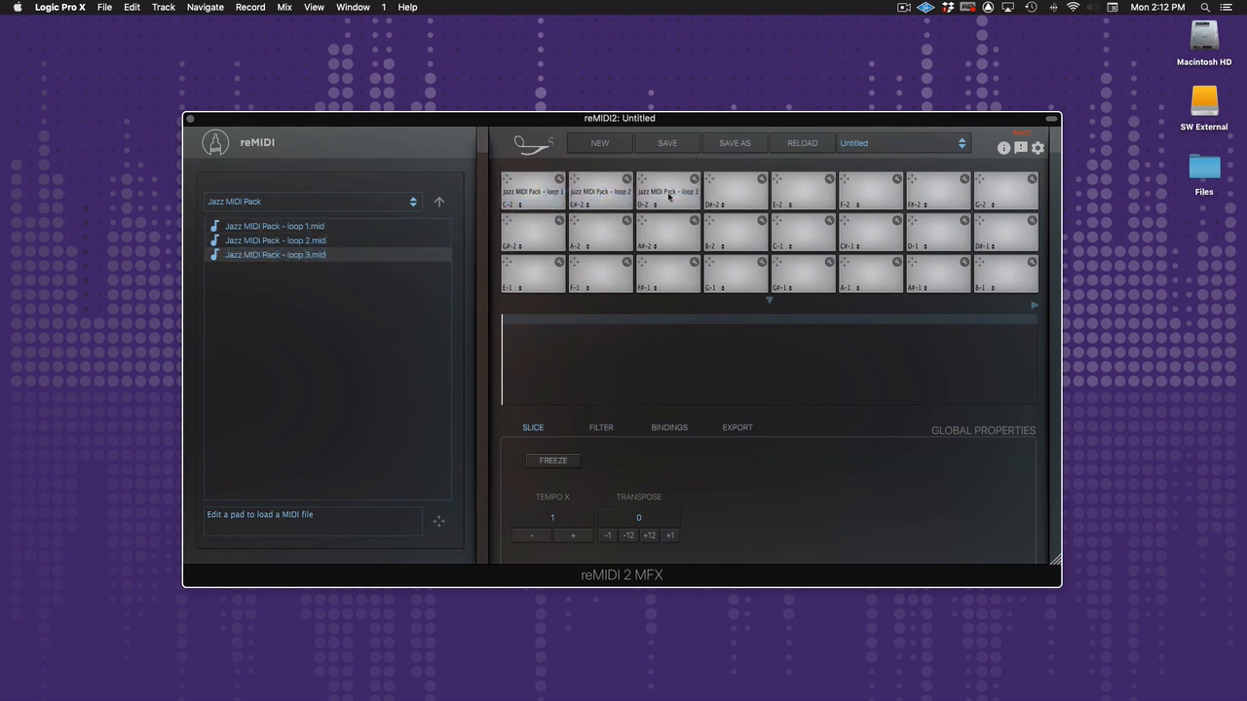
left_click(666, 193)
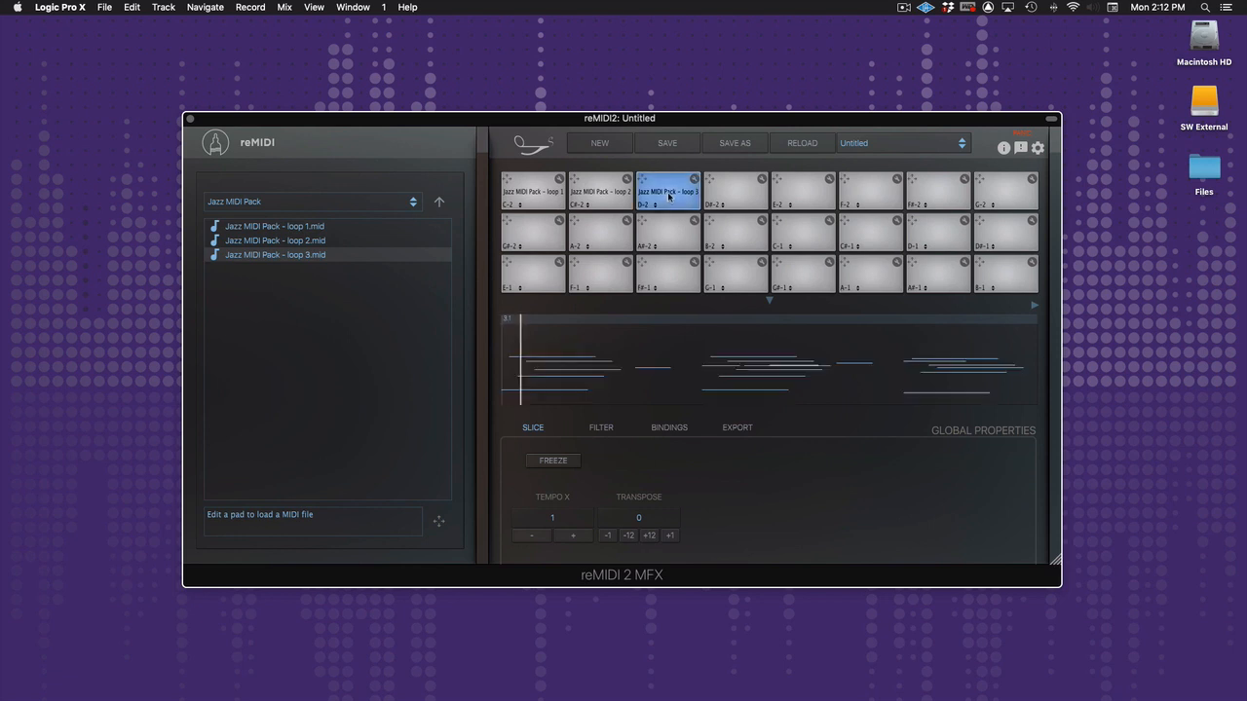
left_click(528, 191)
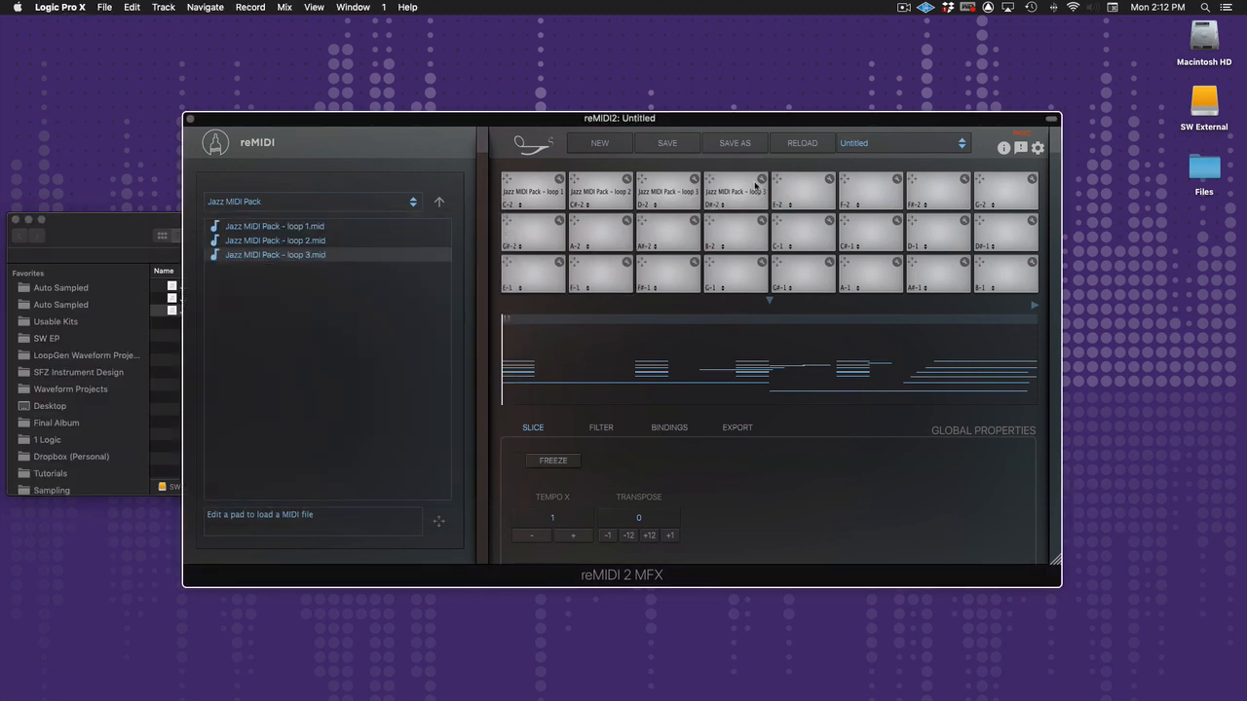
Select the fourth pad and view its Pad Properties and file name.
left_click(733, 193)
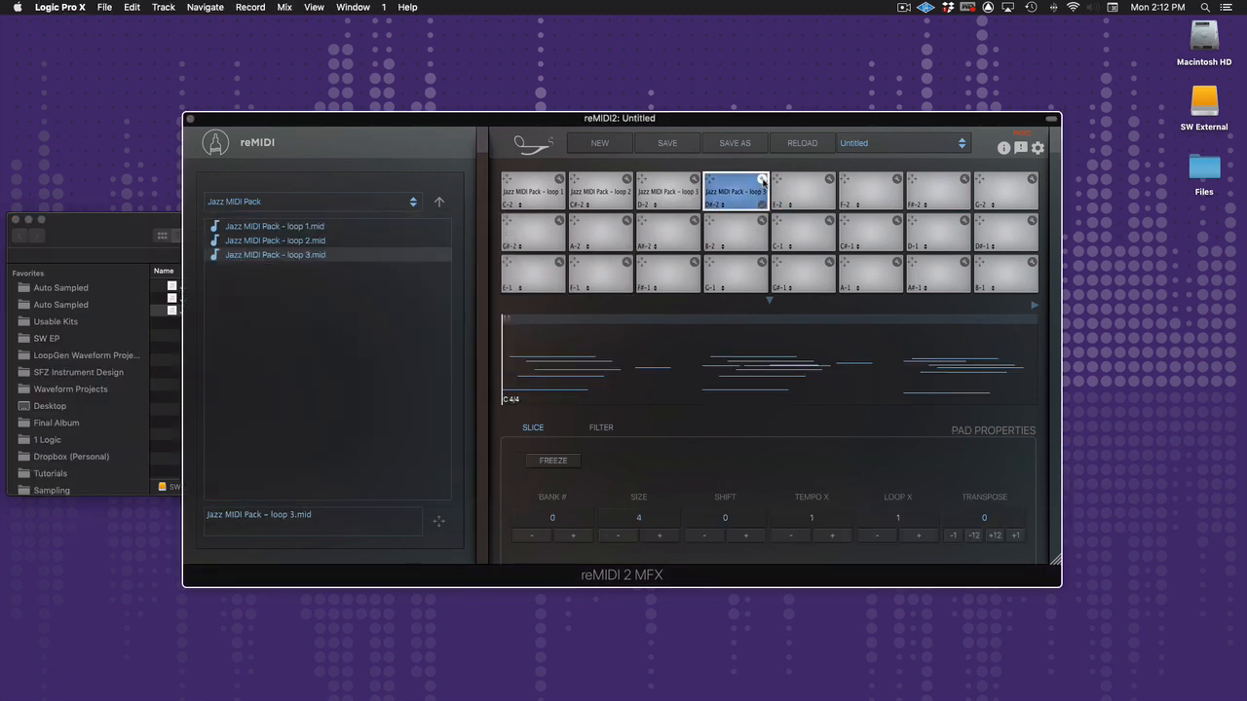
left_click(439, 200)
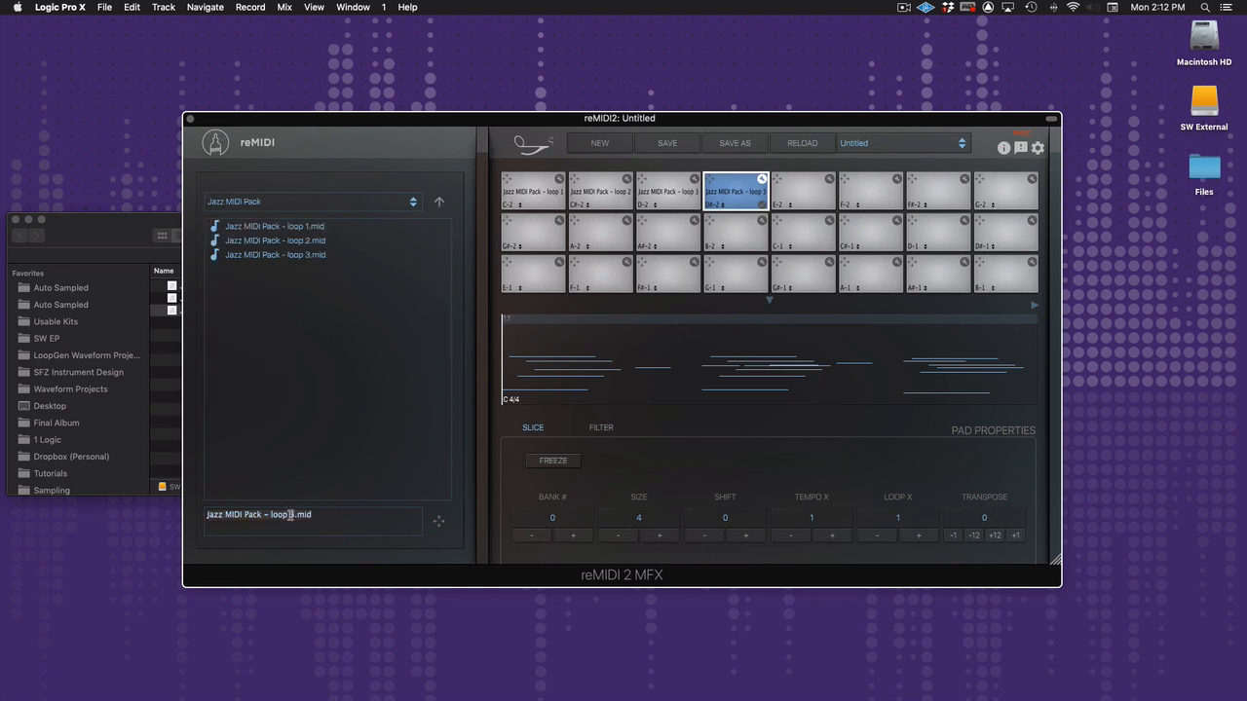
left_click(277, 254)
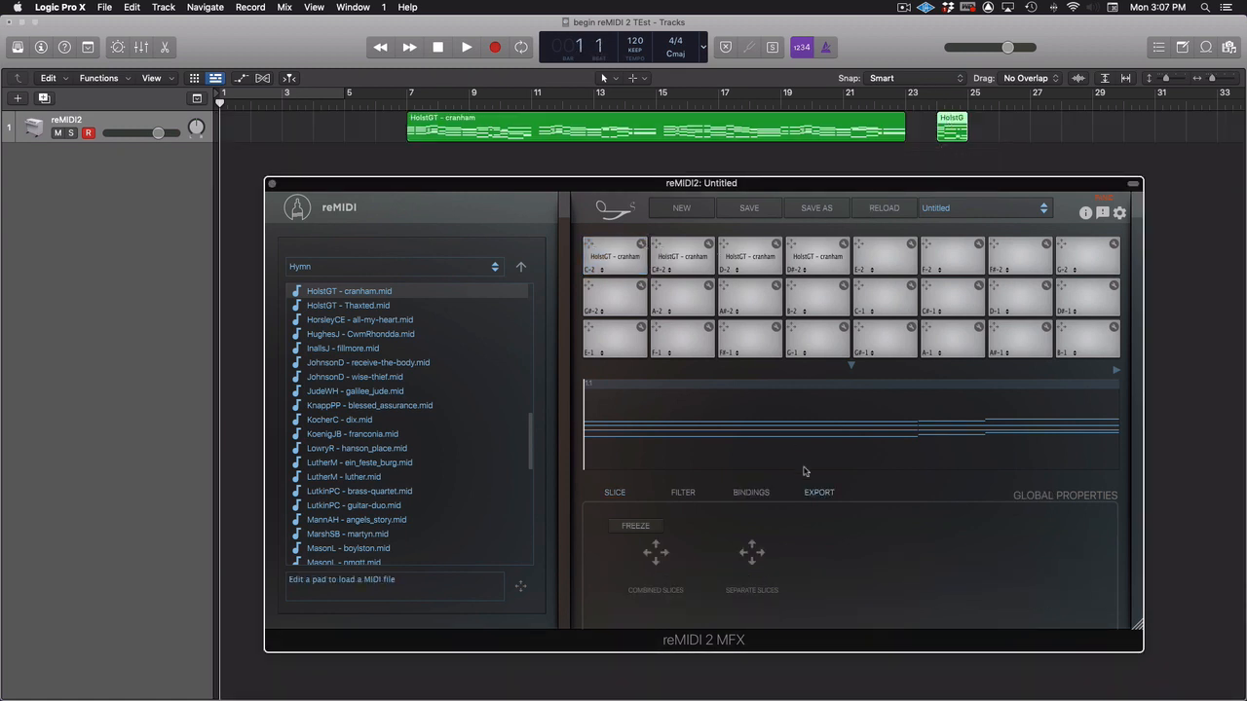
mouse_move(655, 554)
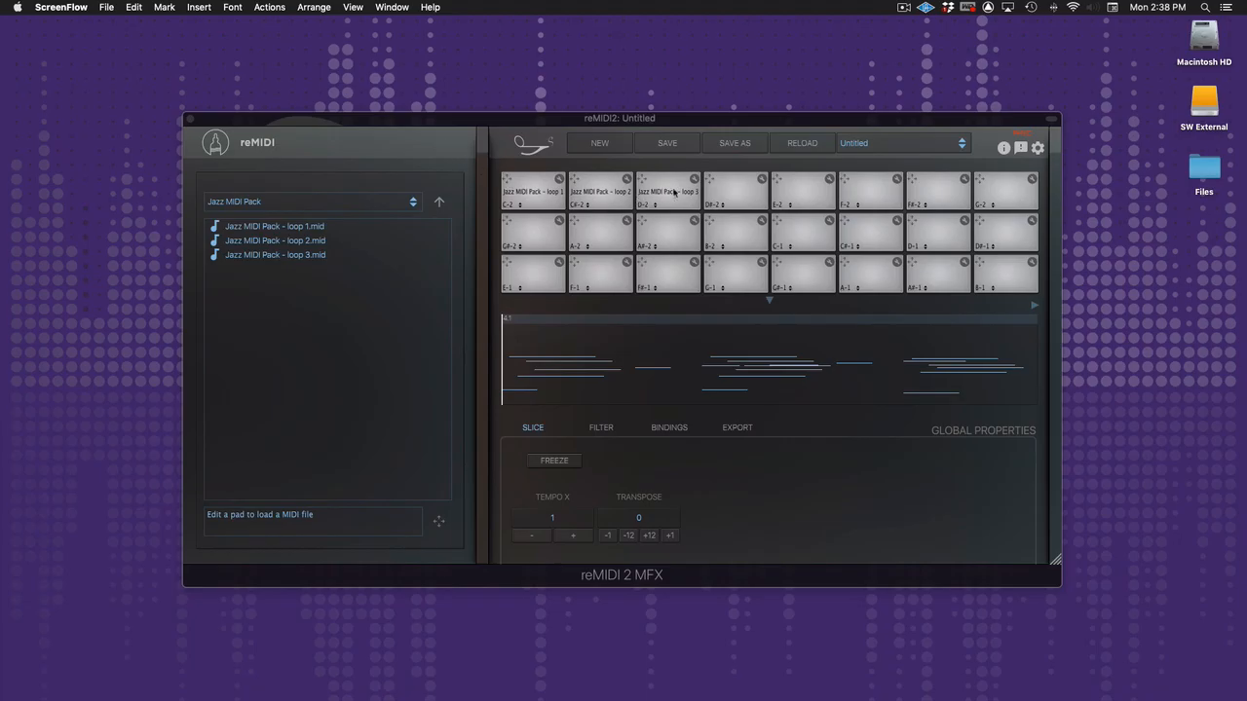
Place a slice cut from the jazz loop onto the next empty pads and check their options.
right_click(662, 193)
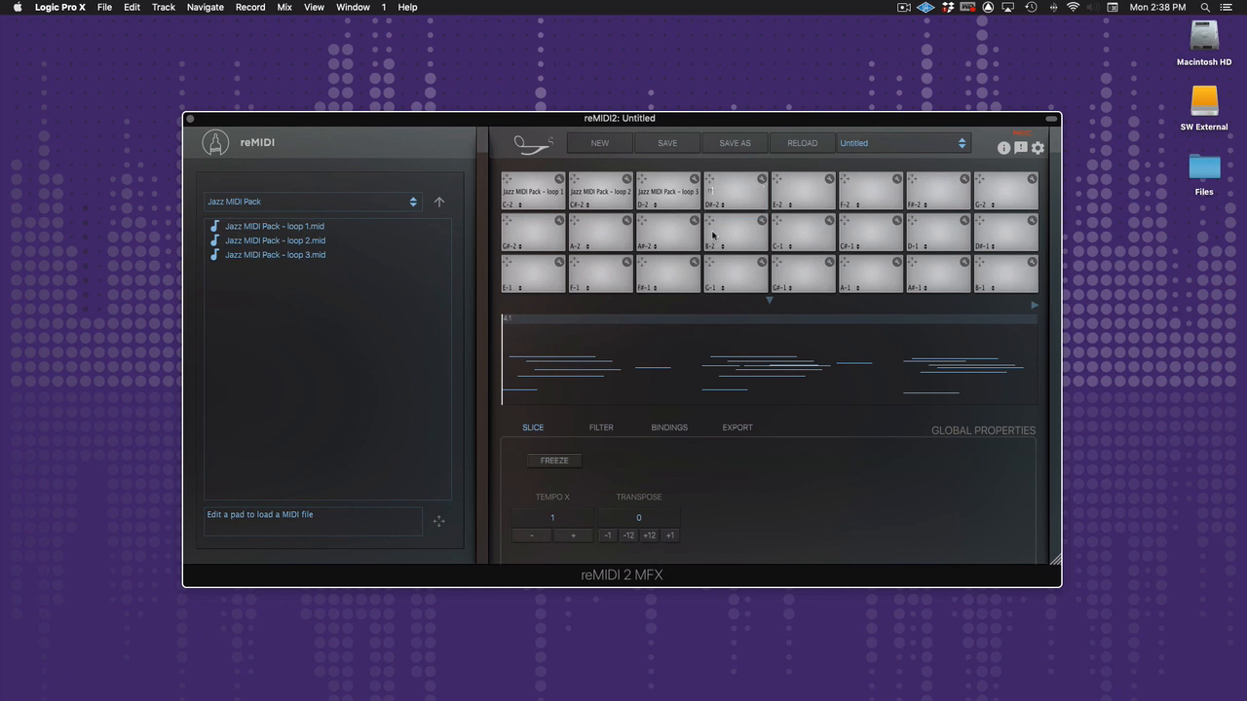
mouse_move(734, 191)
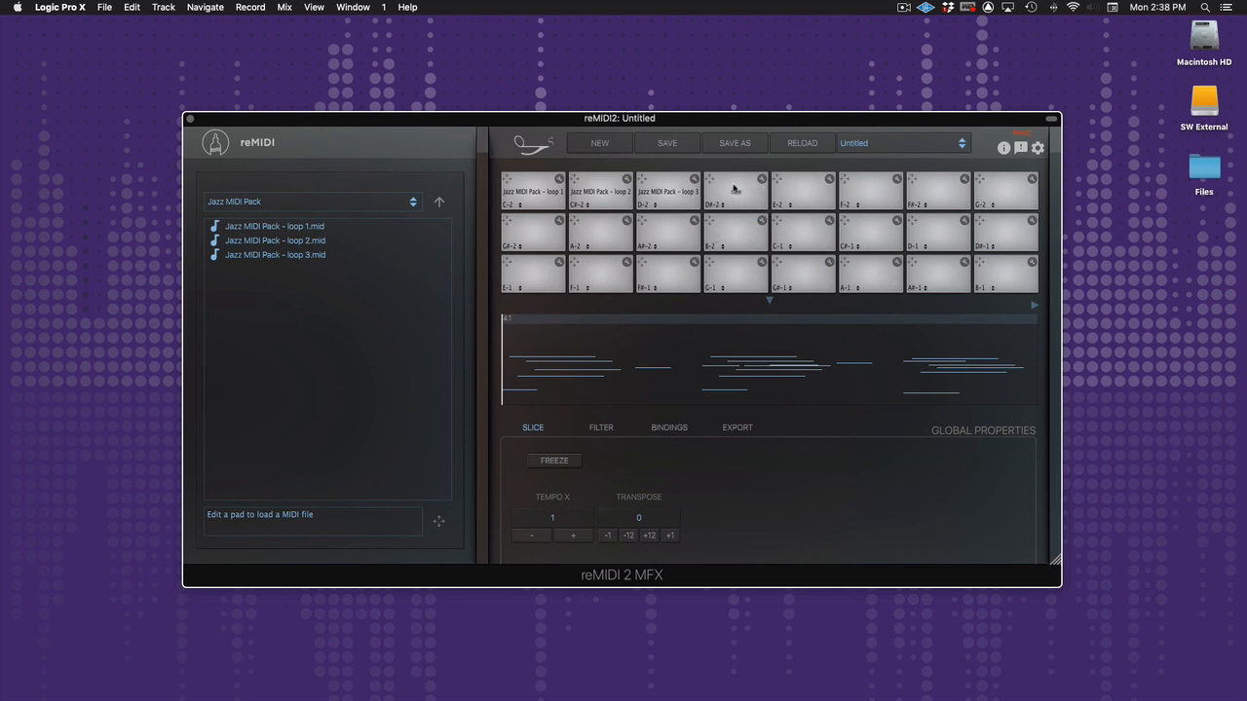
left_click(803, 191)
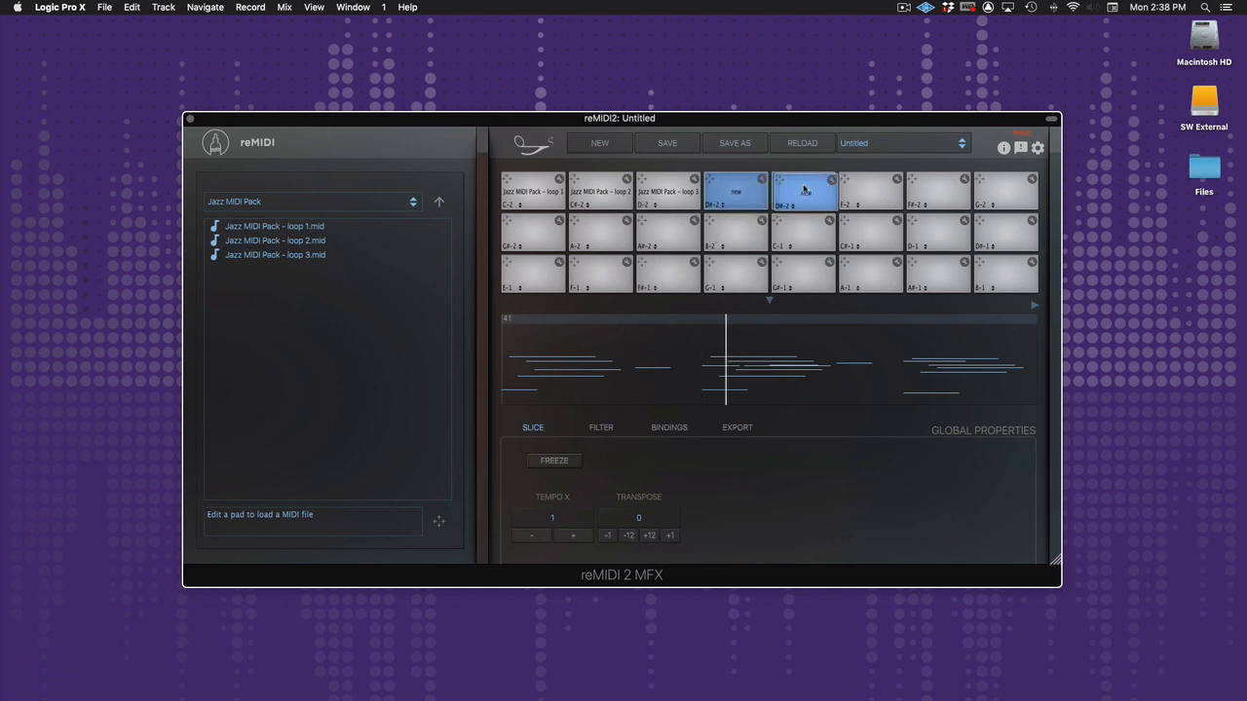
right_click(799, 193)
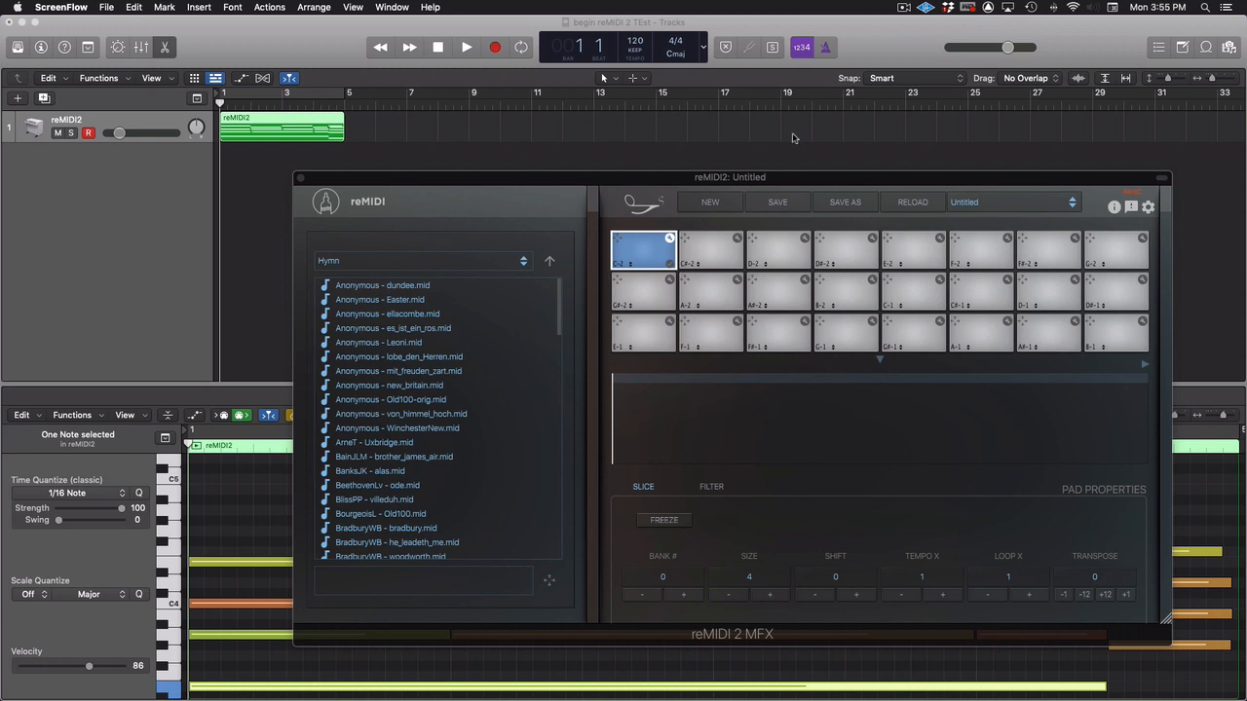
mouse_move(779, 146)
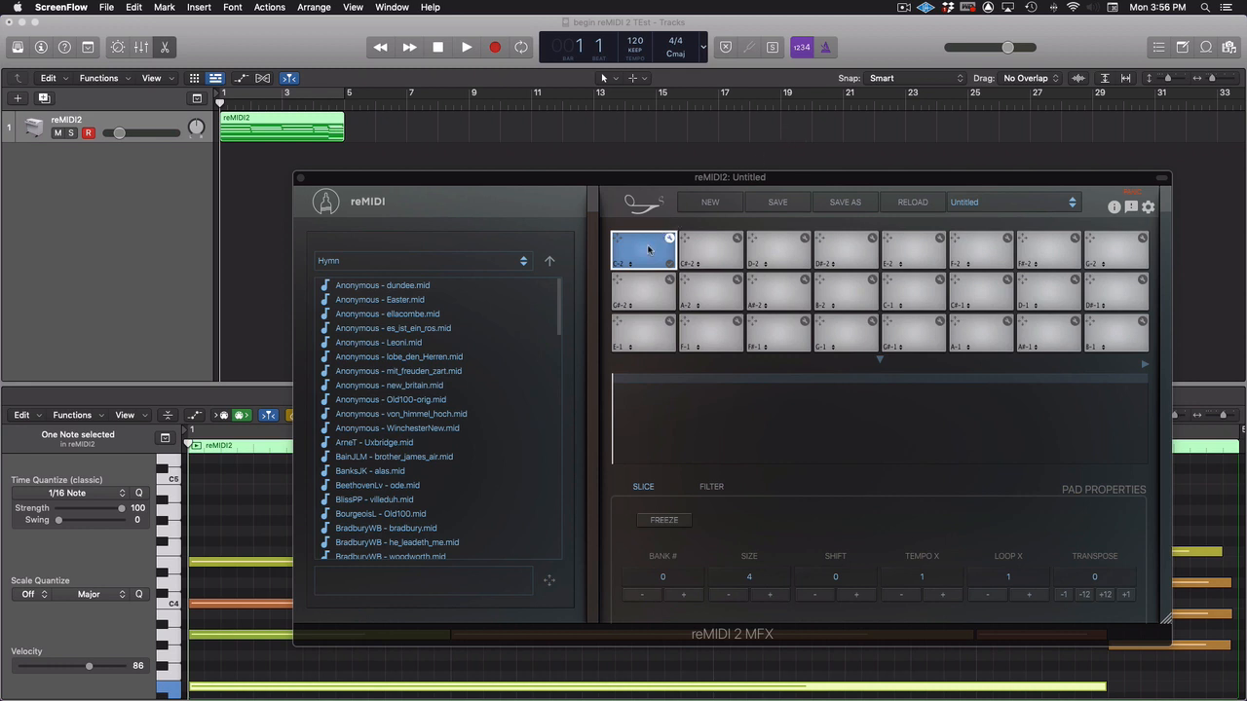
Set pad 1 to Record > Input and capture played MIDI during a Logic playback pass.
right_click(643, 249)
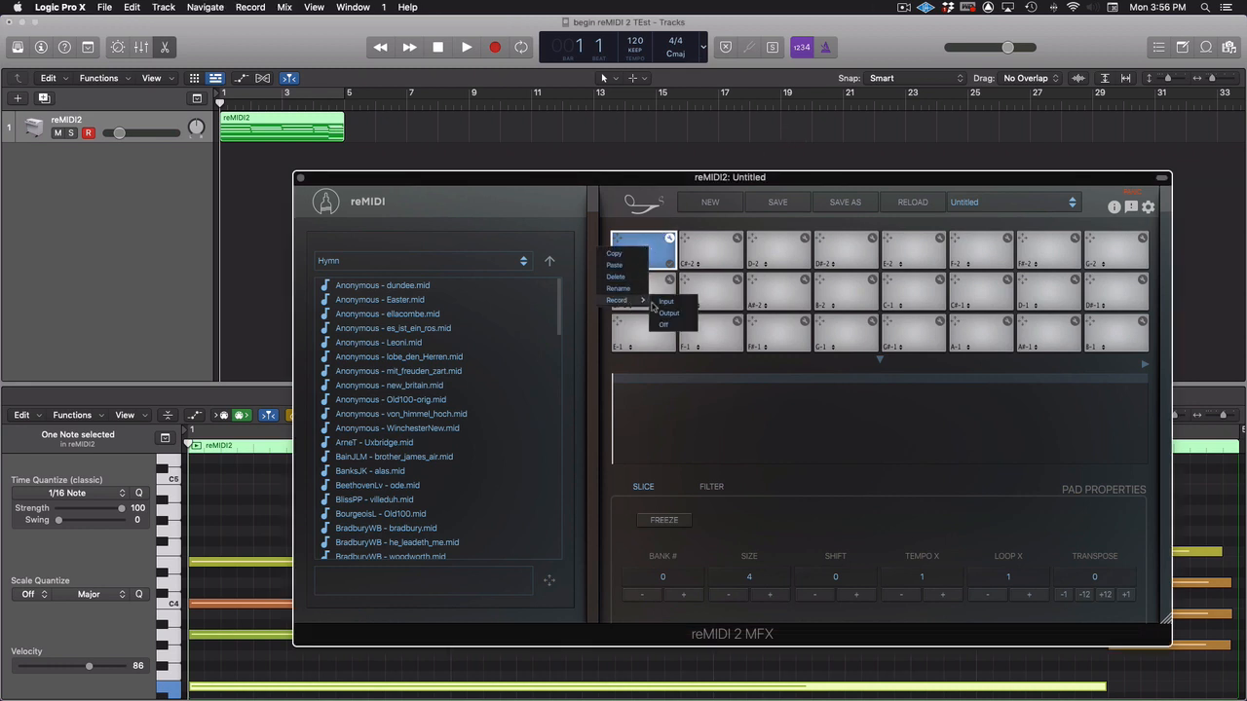
mouse_move(678, 304)
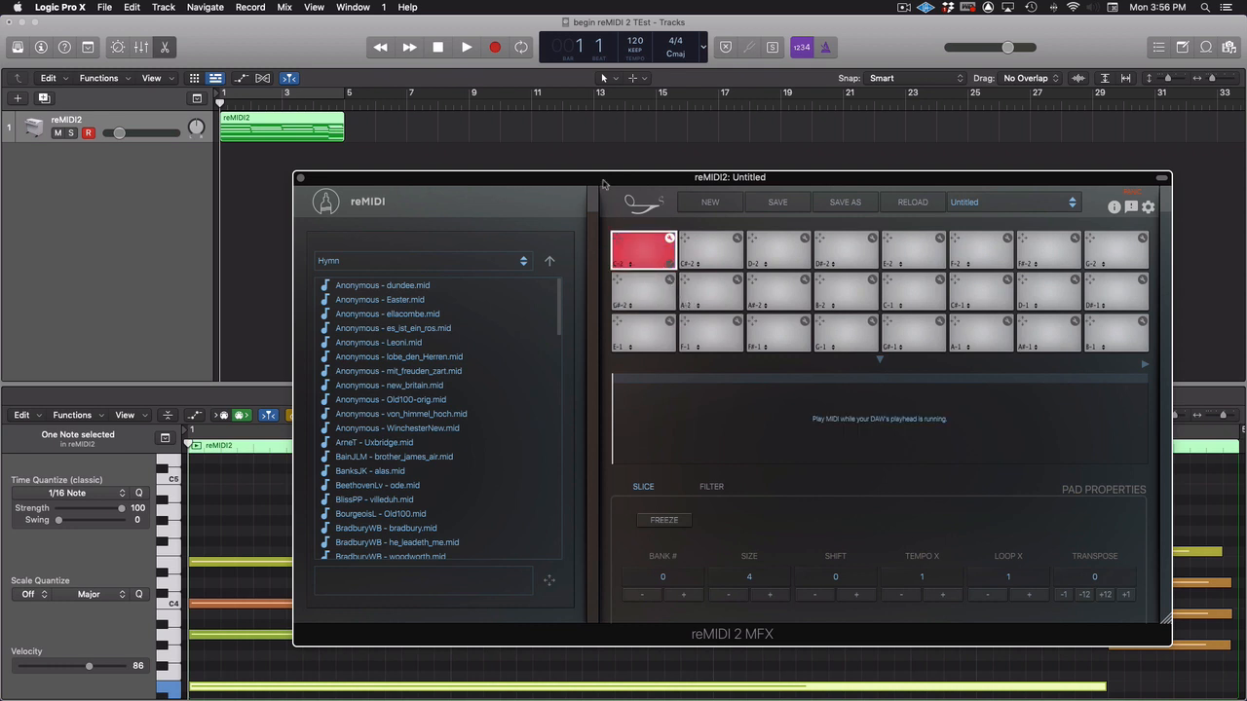
left_click(457, 46)
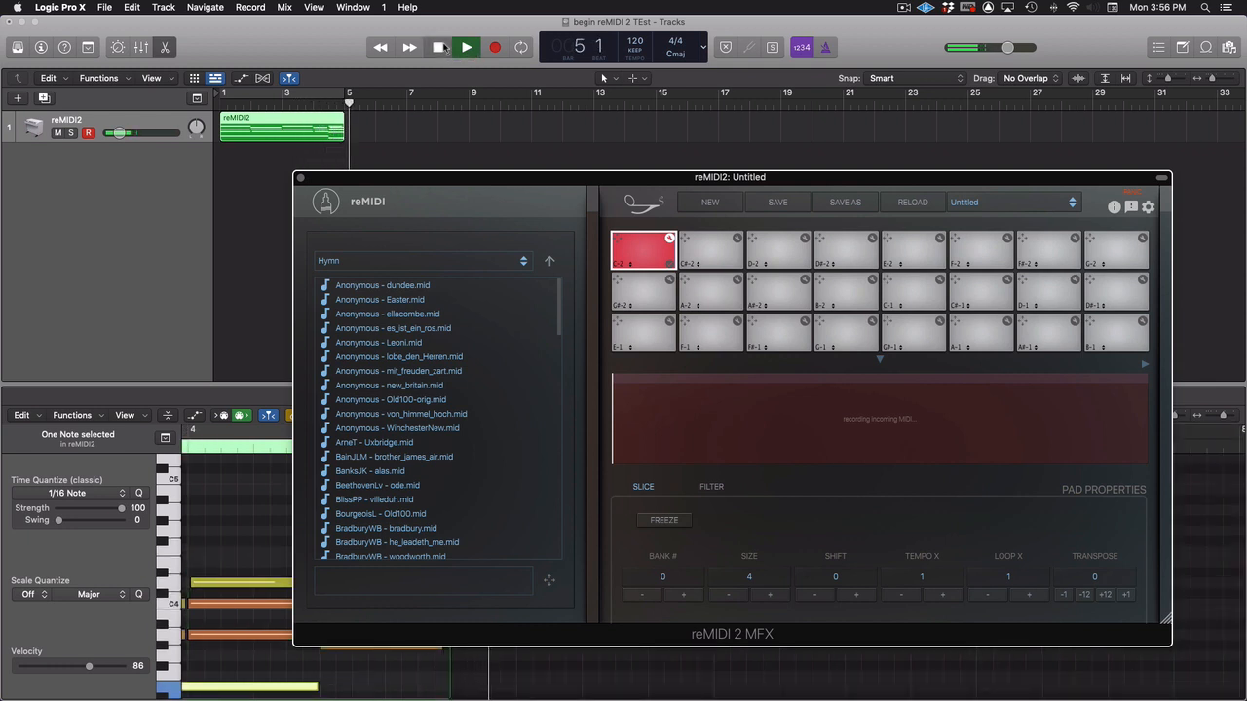
left_click(448, 46)
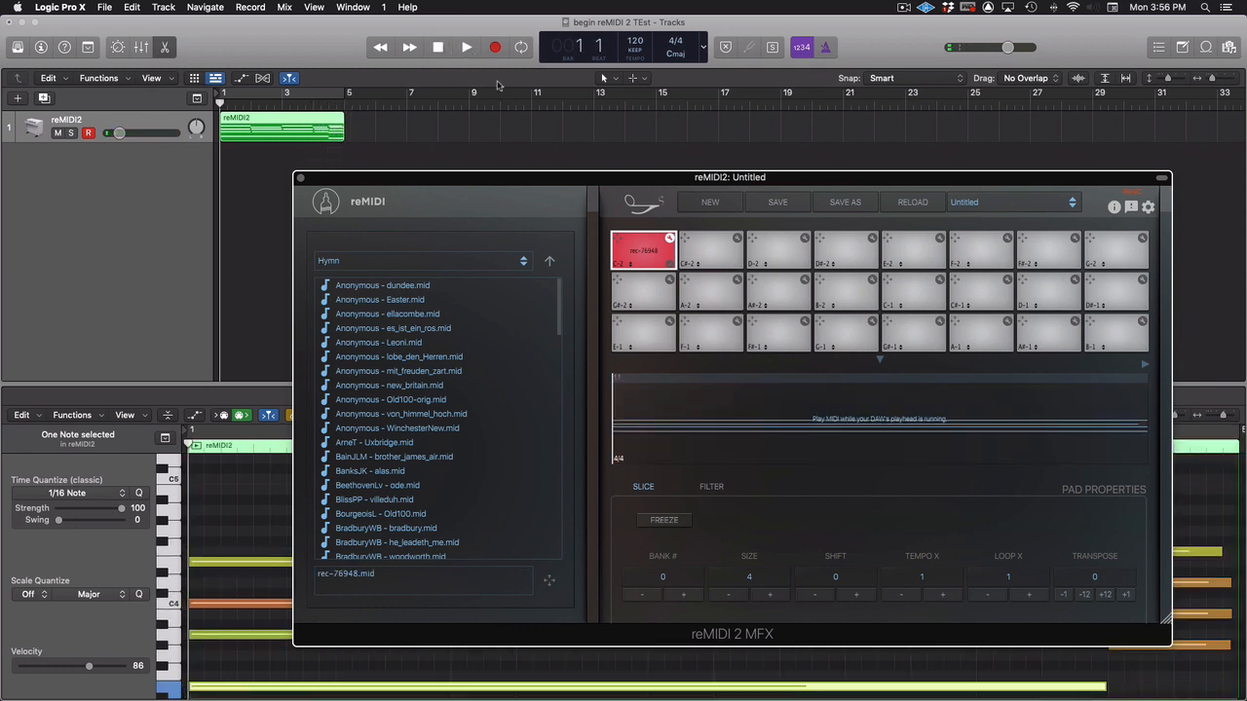
mouse_move(760, 567)
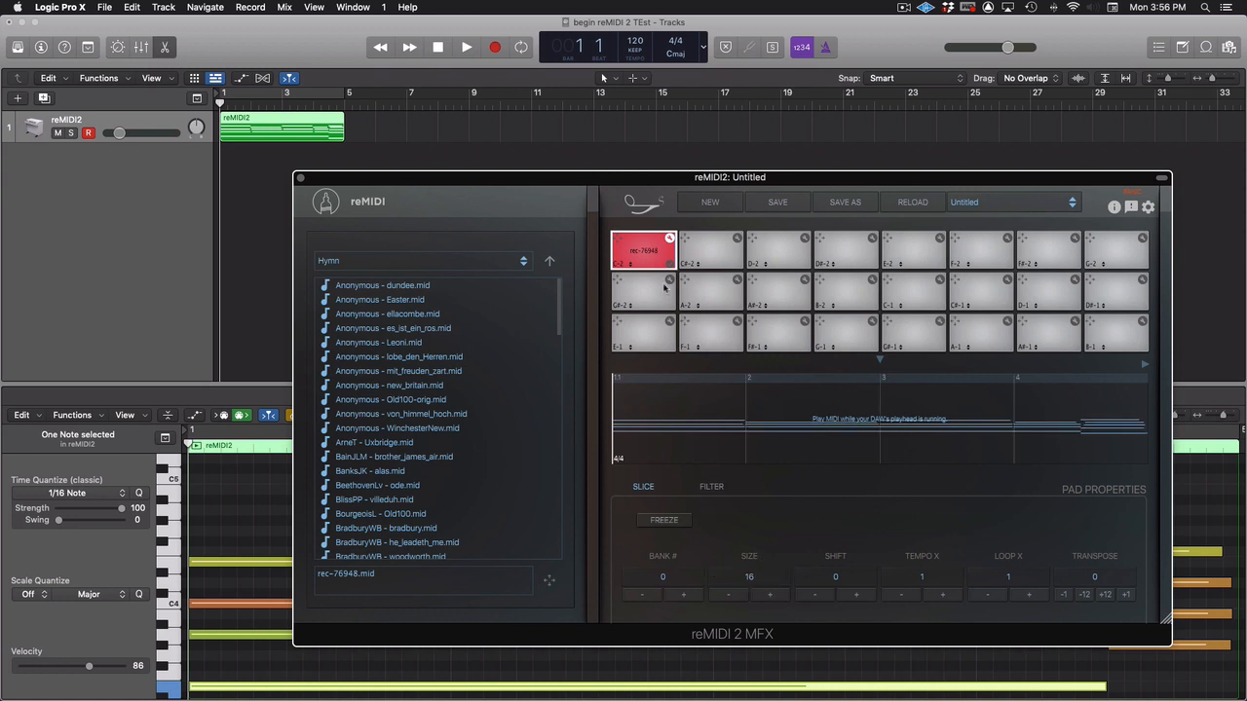
Switch recording off on the first pad from its right-click options.
right_click(643, 249)
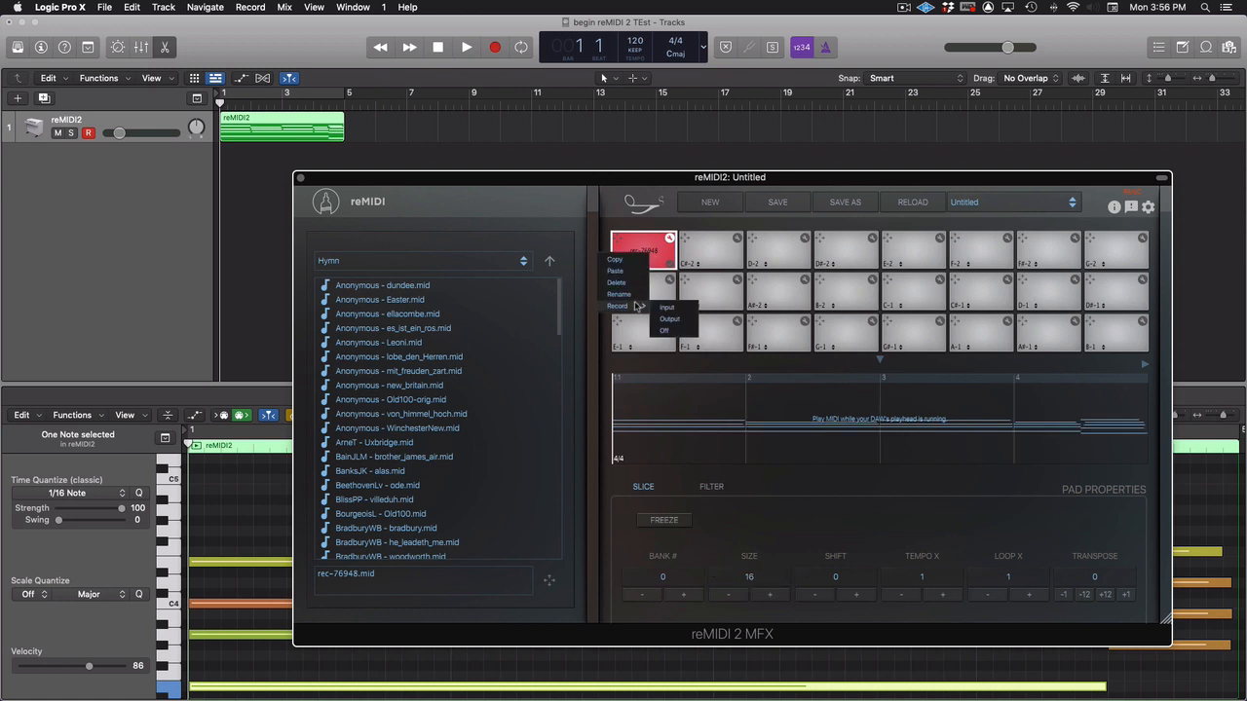
left_click(643, 251)
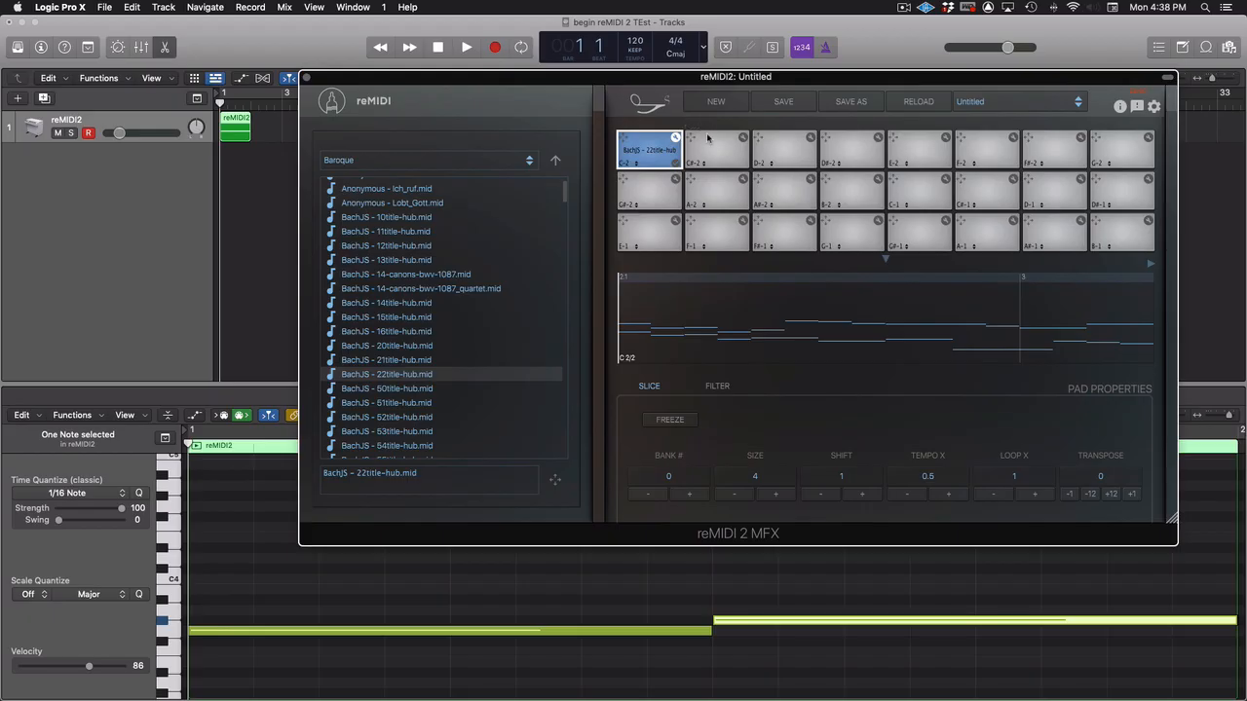
Record a MIDI take into the second pad during a short Logic playback pass and check its options.
right_click(651, 152)
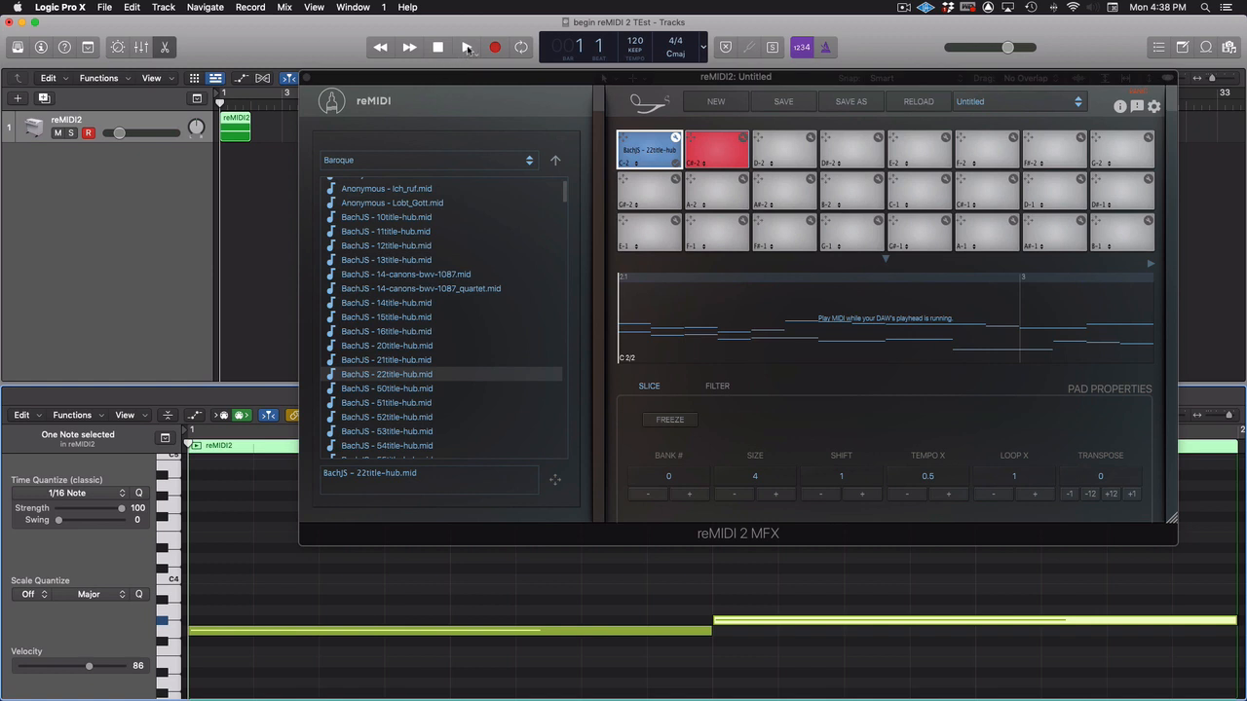
left_click(468, 47)
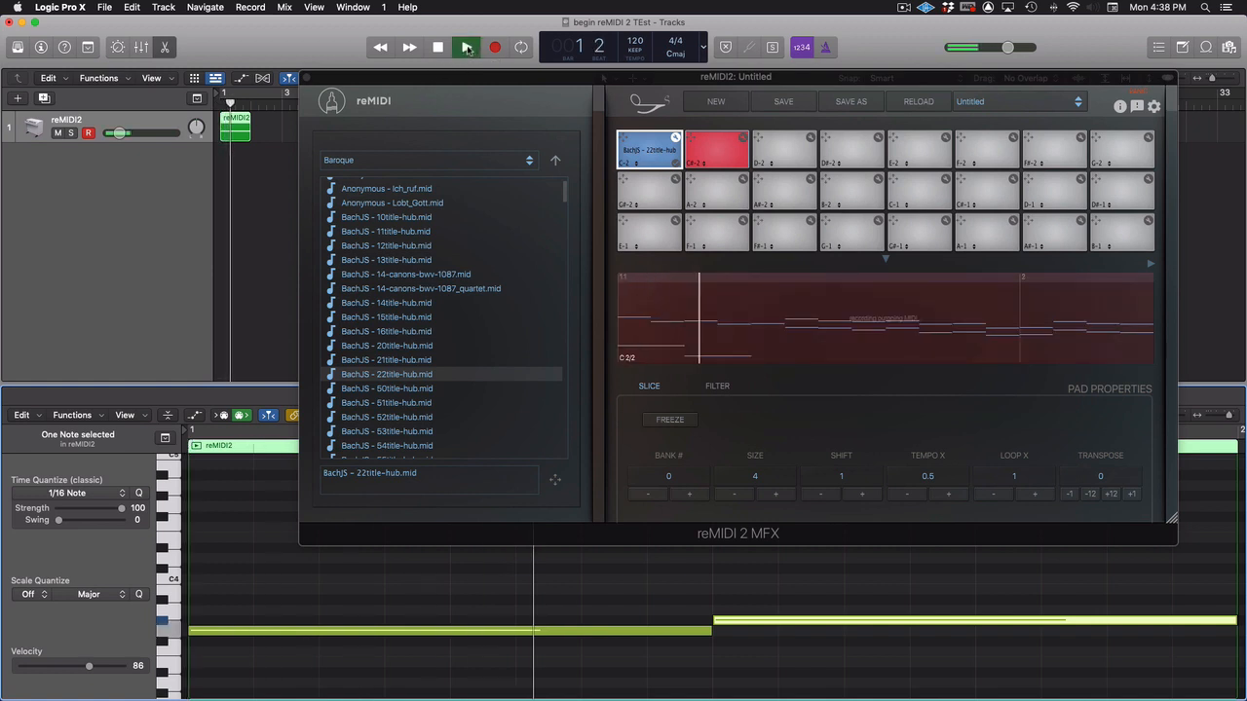
left_click(479, 47)
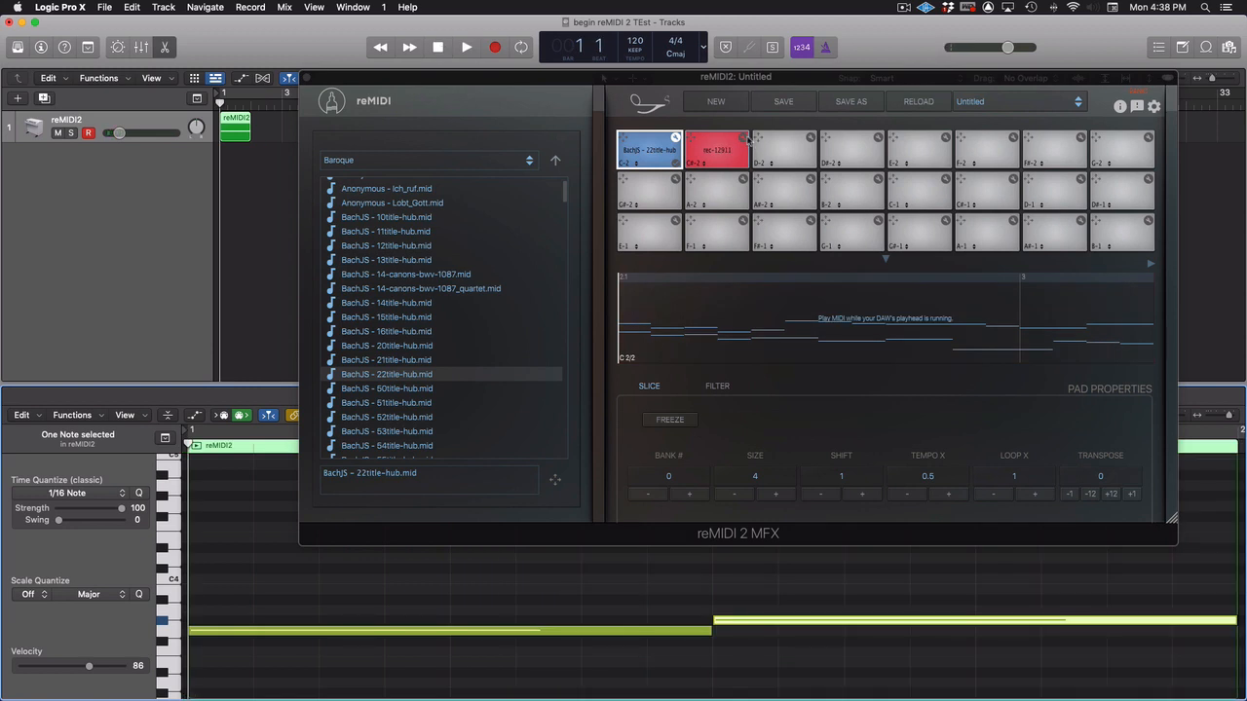
left_click(716, 152)
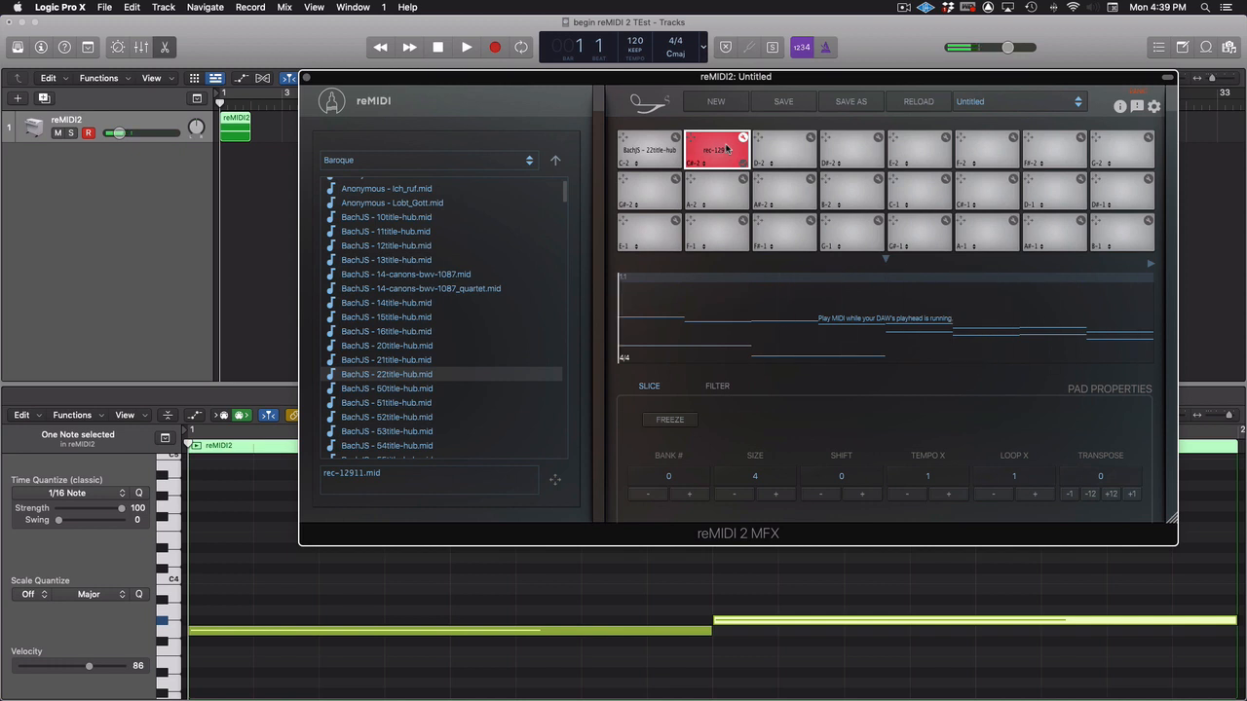
right_click(717, 152)
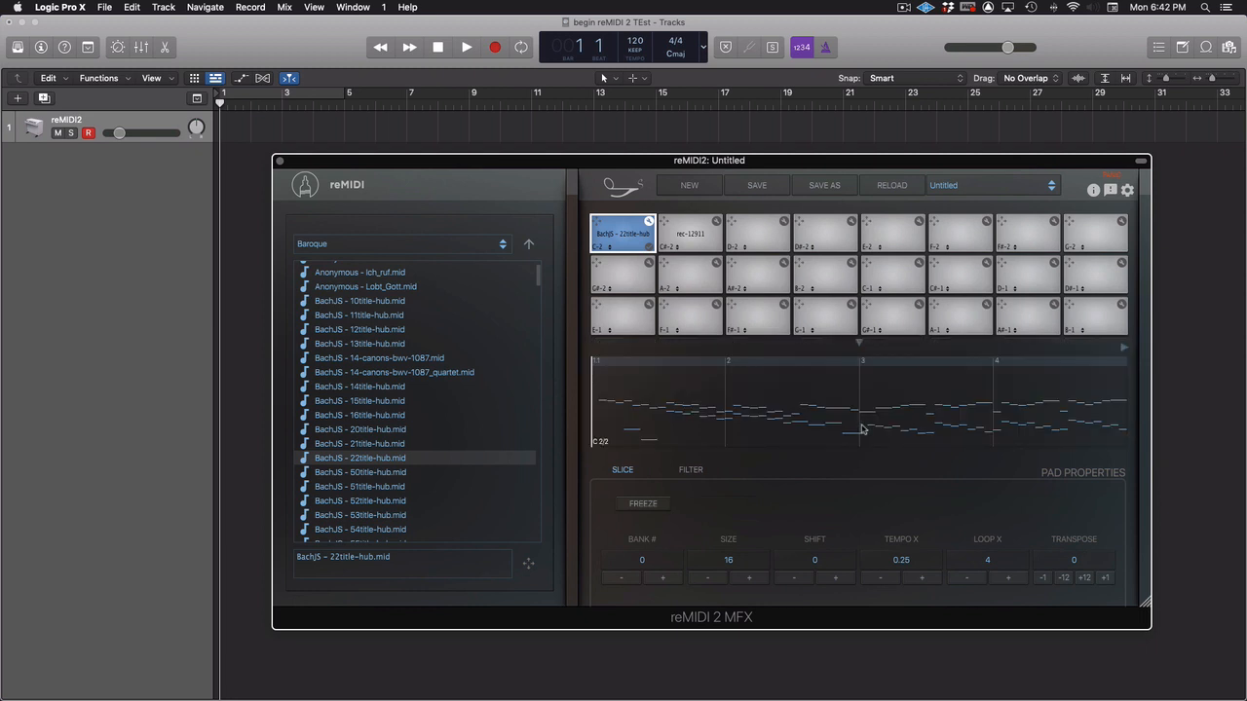
mouse_move(772, 452)
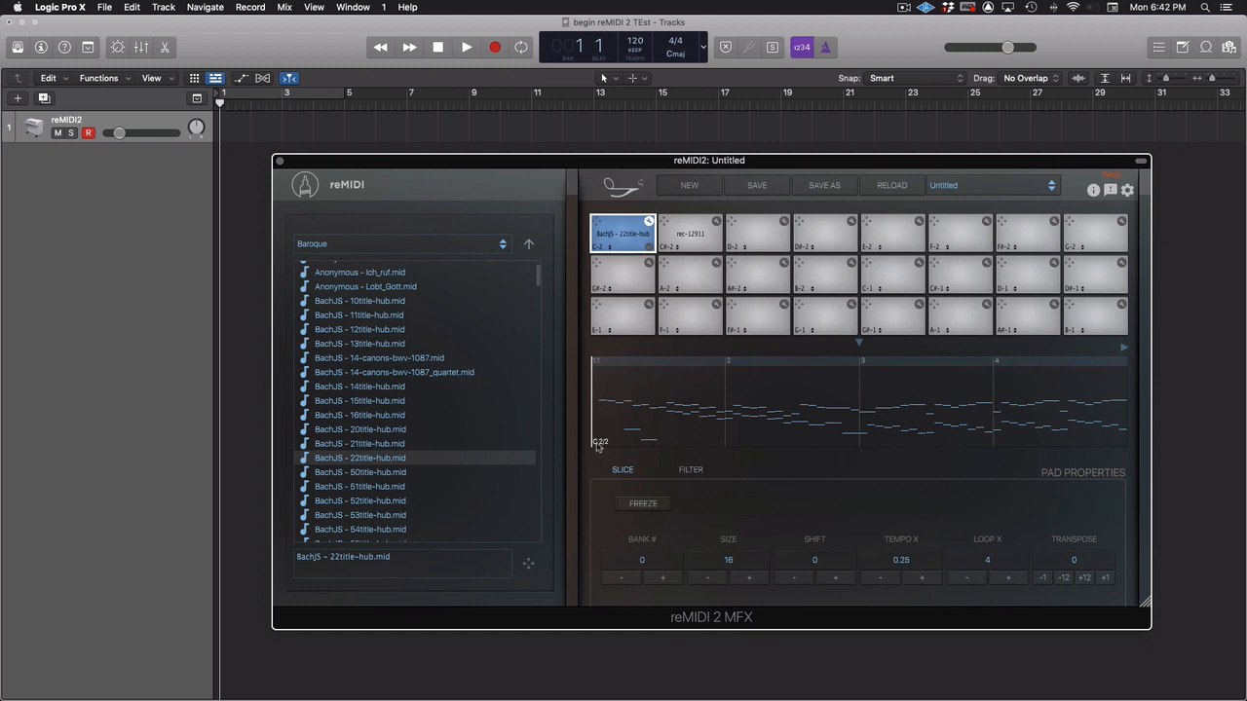
mouse_move(608, 448)
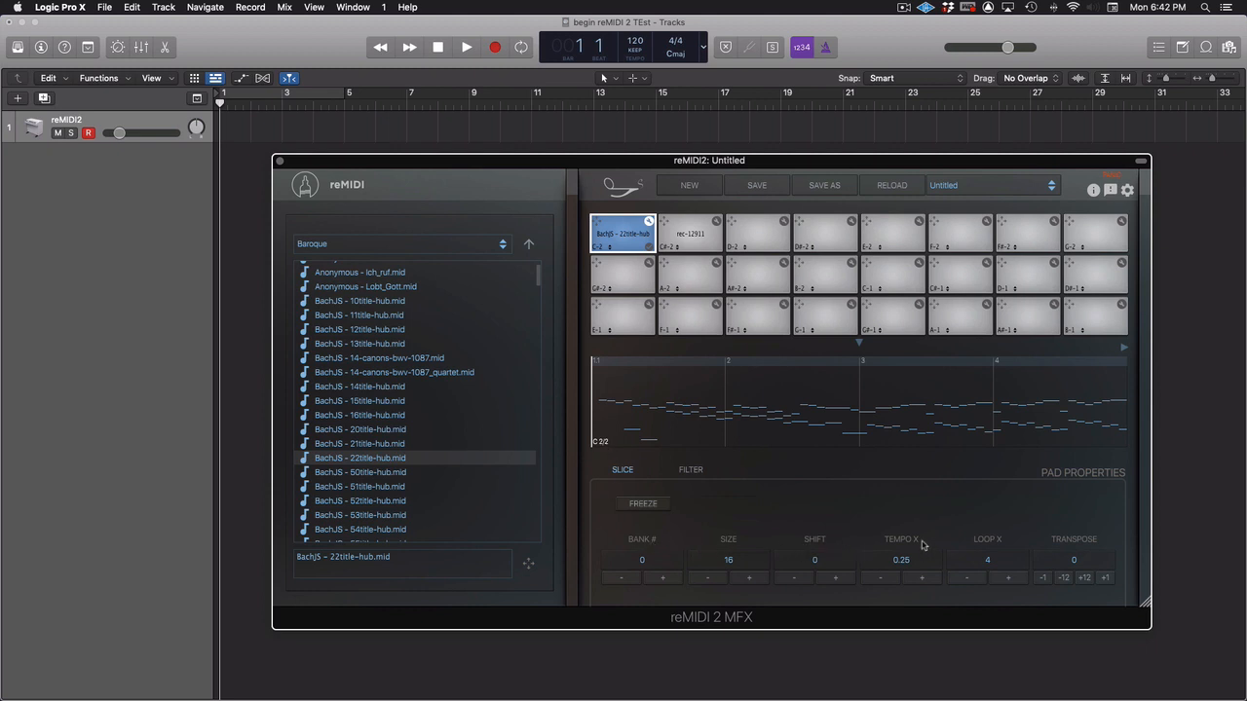
mouse_move(1087, 548)
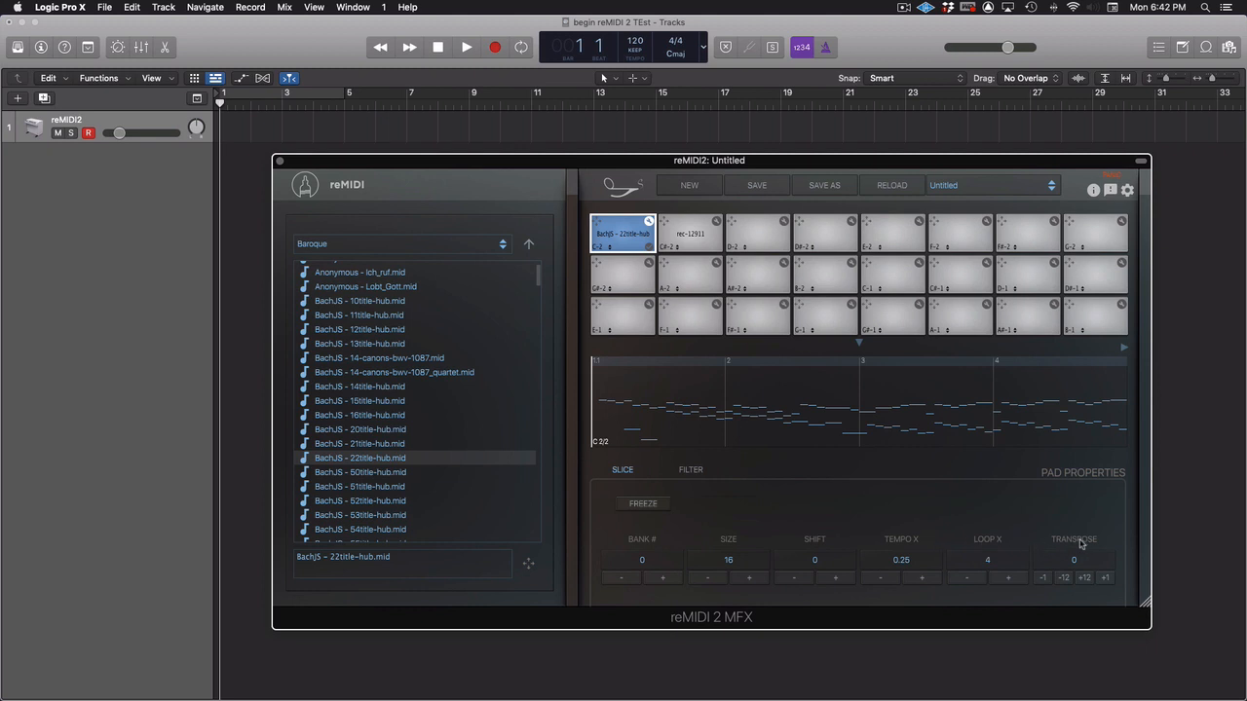
mouse_move(664, 547)
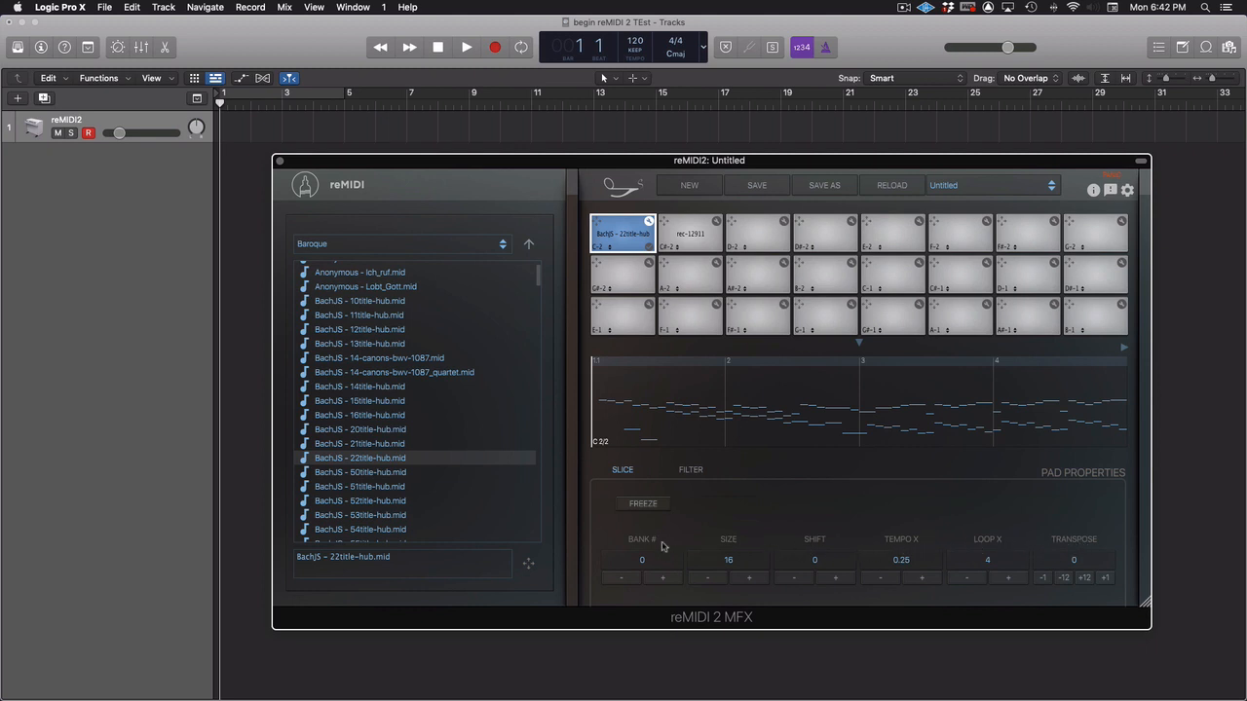
mouse_move(643, 545)
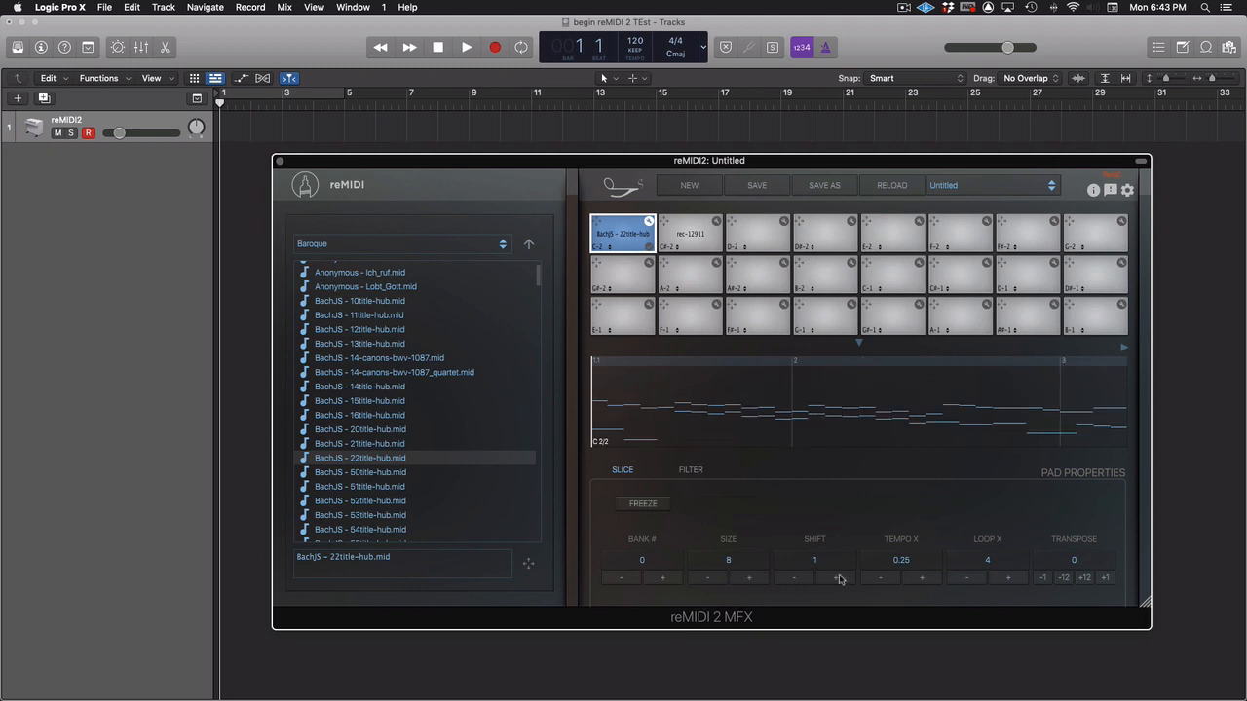
Set the Bach pad's slice to shift 4, tempo X 0.5 and loop X 6, then transpose its notes.
left_click(837, 582)
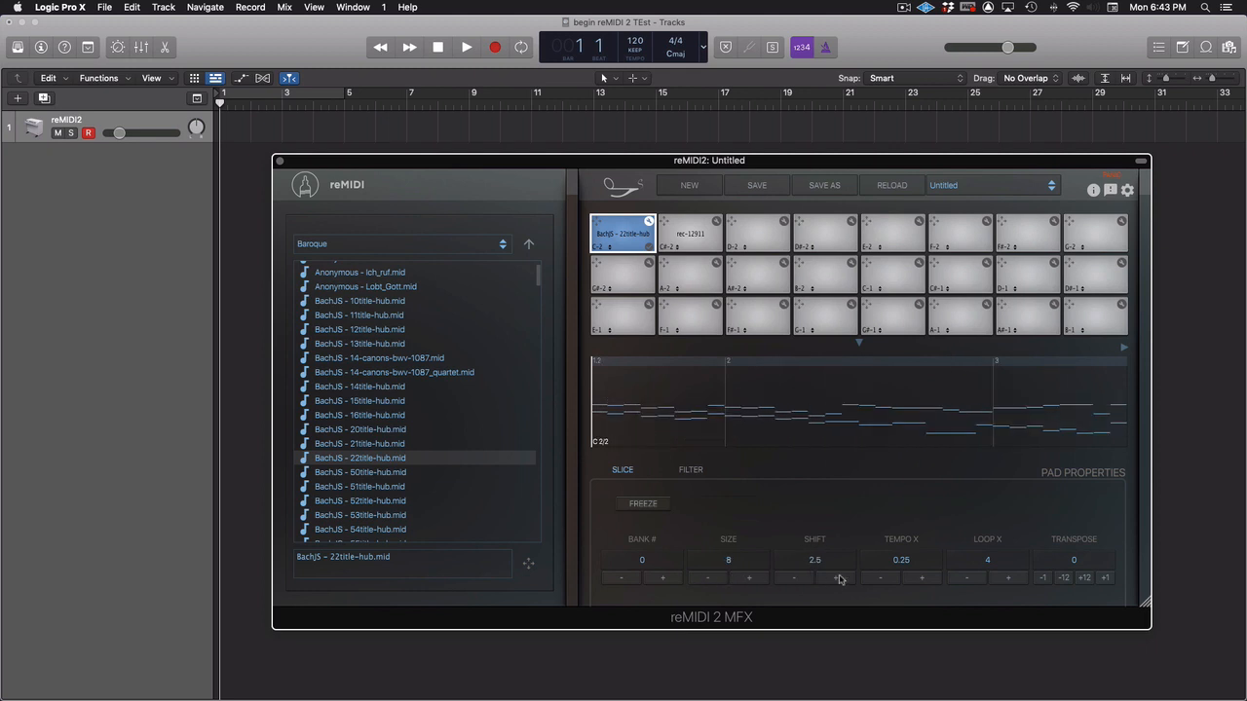
left_click(837, 580)
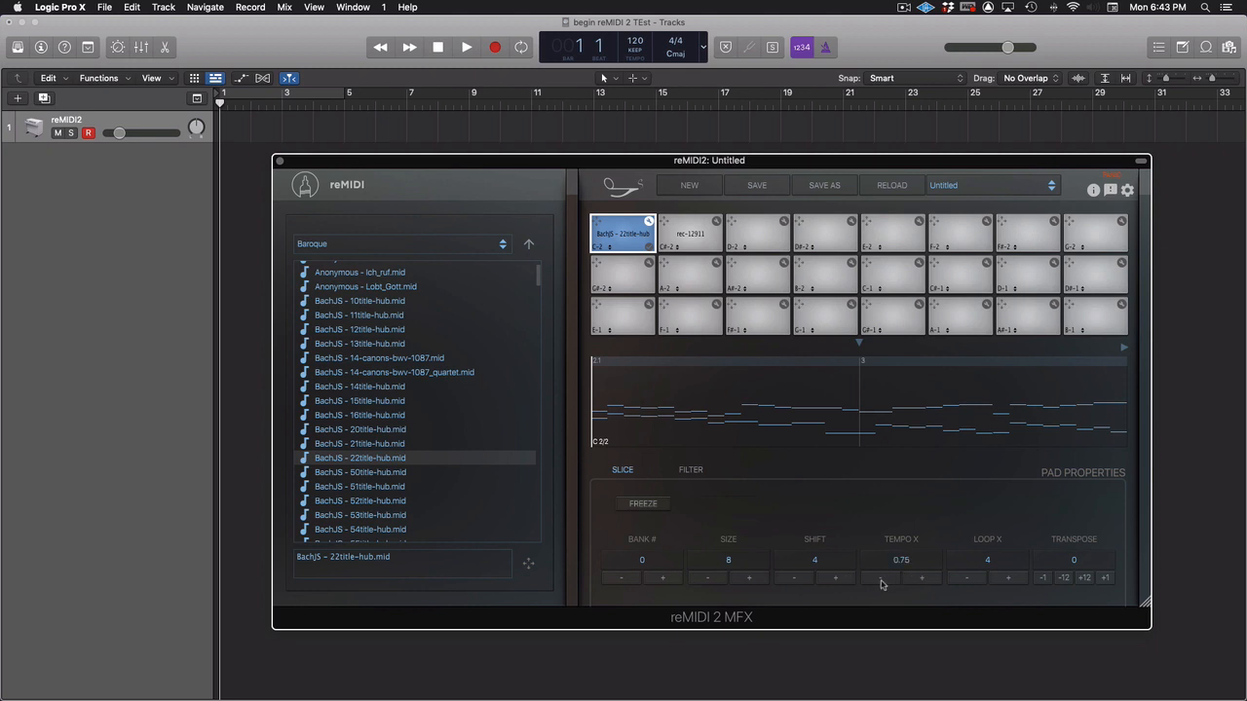
left_click(874, 577)
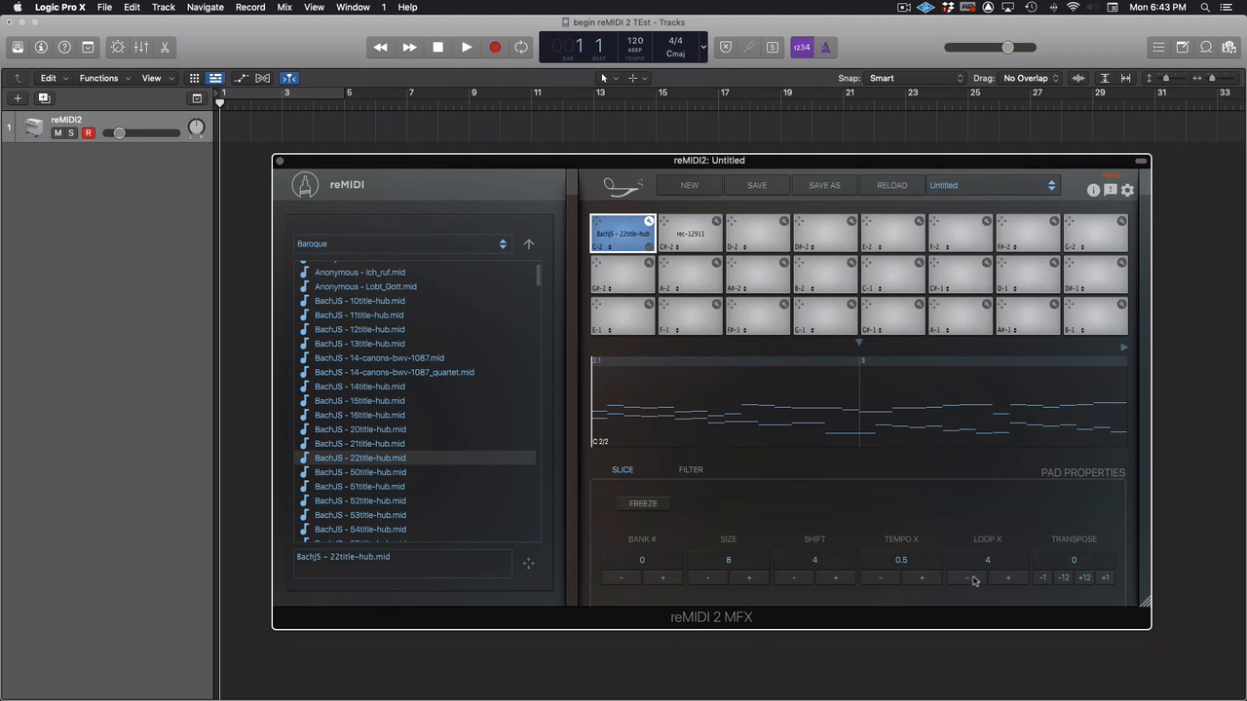
left_click(1009, 574)
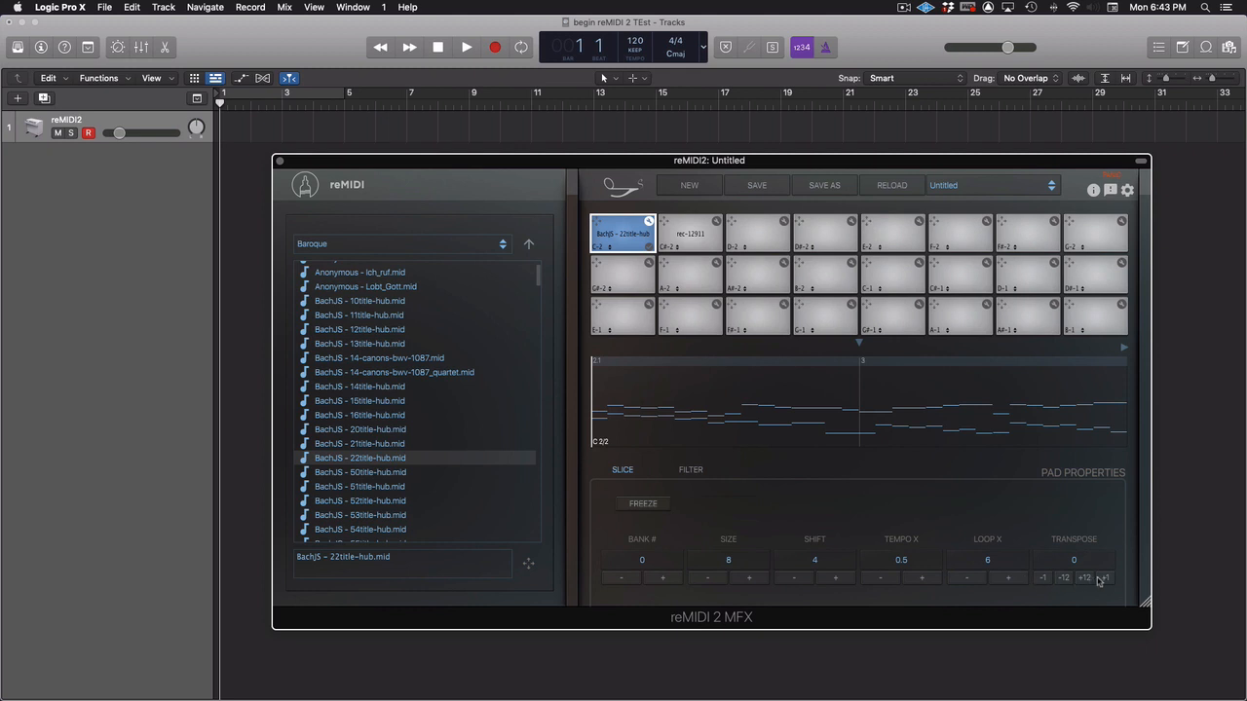
left_click(1108, 576)
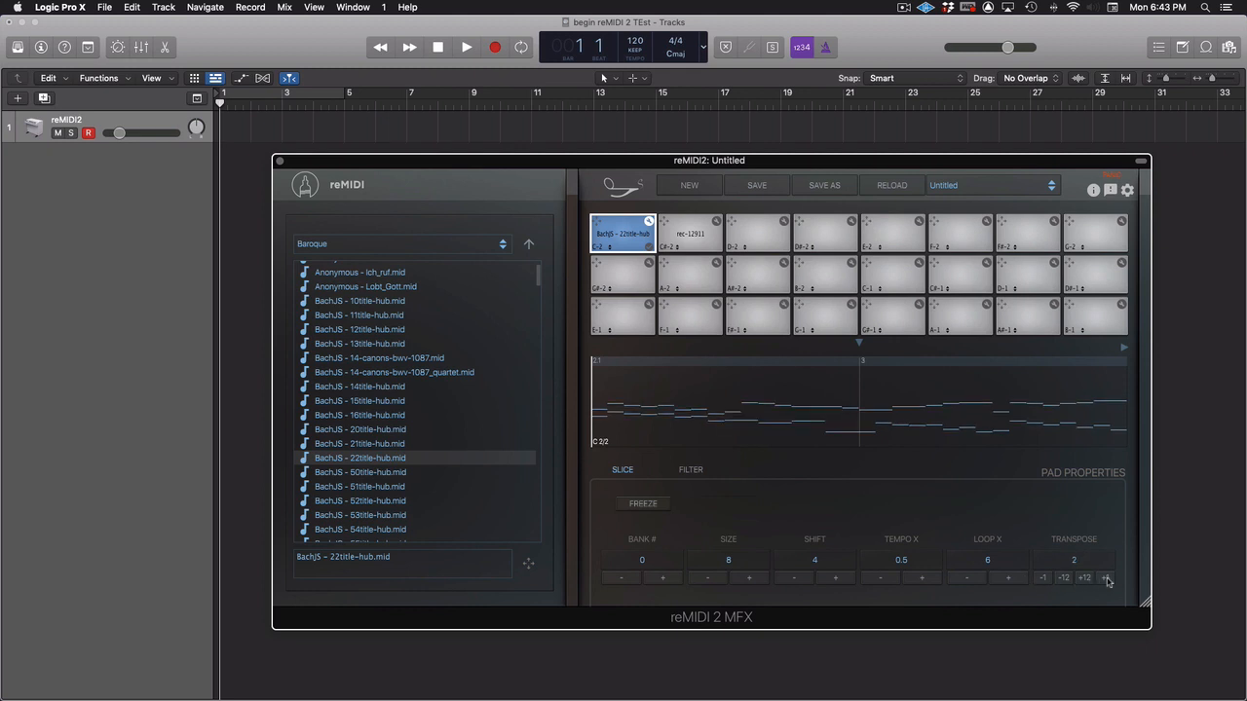
left_click(1087, 577)
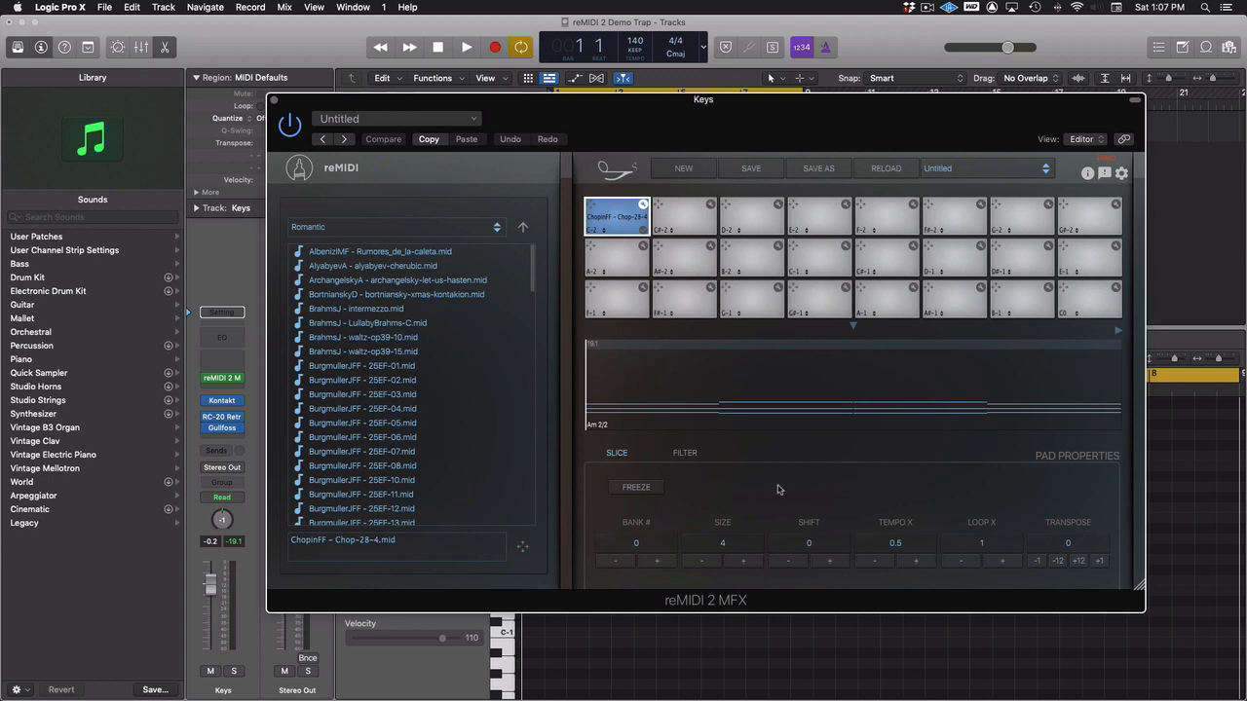
mouse_move(656, 487)
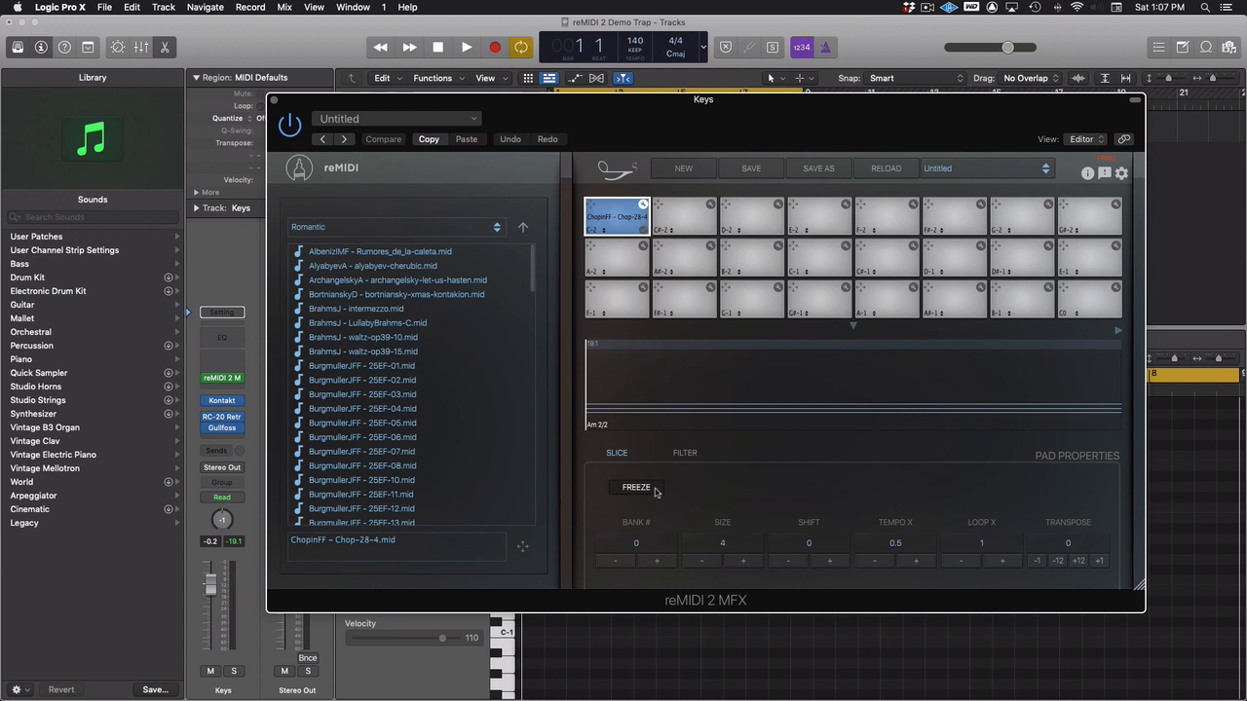
Enable Freeze under the Slice settings for the Chopin Chop-28-4 pad setup.
left_click(635, 487)
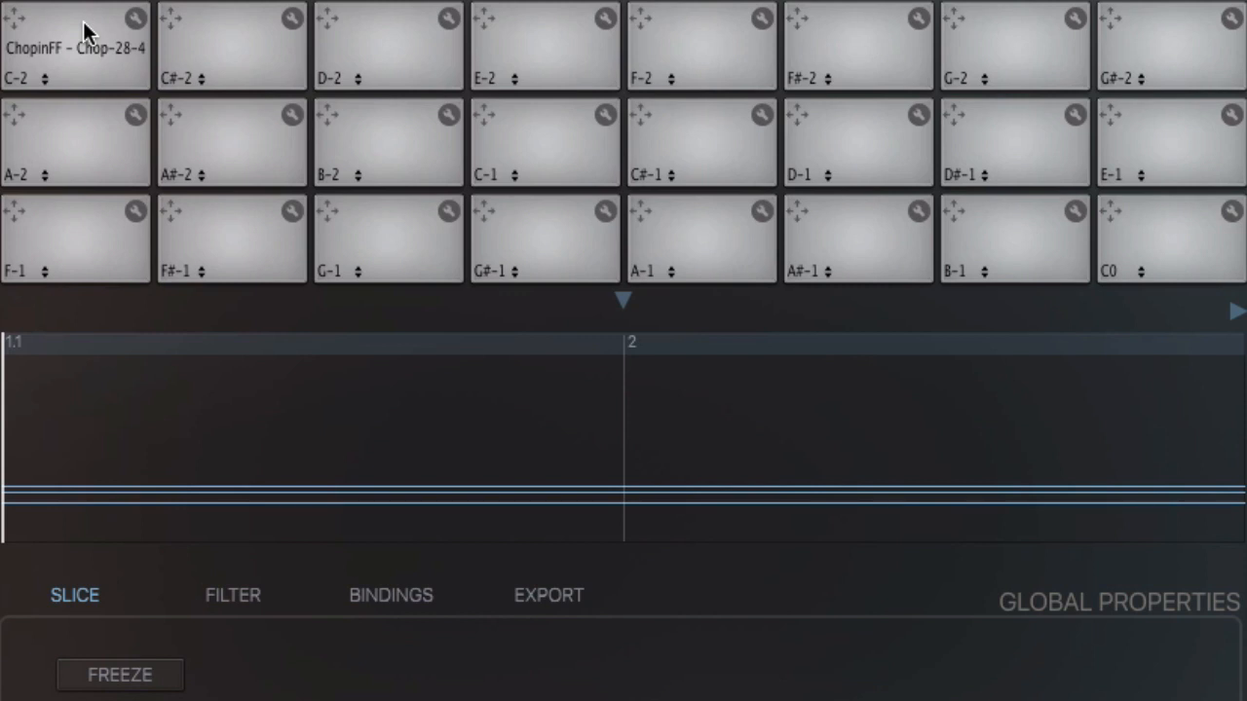
Select the ChopinFF - Chop-28-4 pad and reveal its pad properties via the corner icon.
left_click(74, 43)
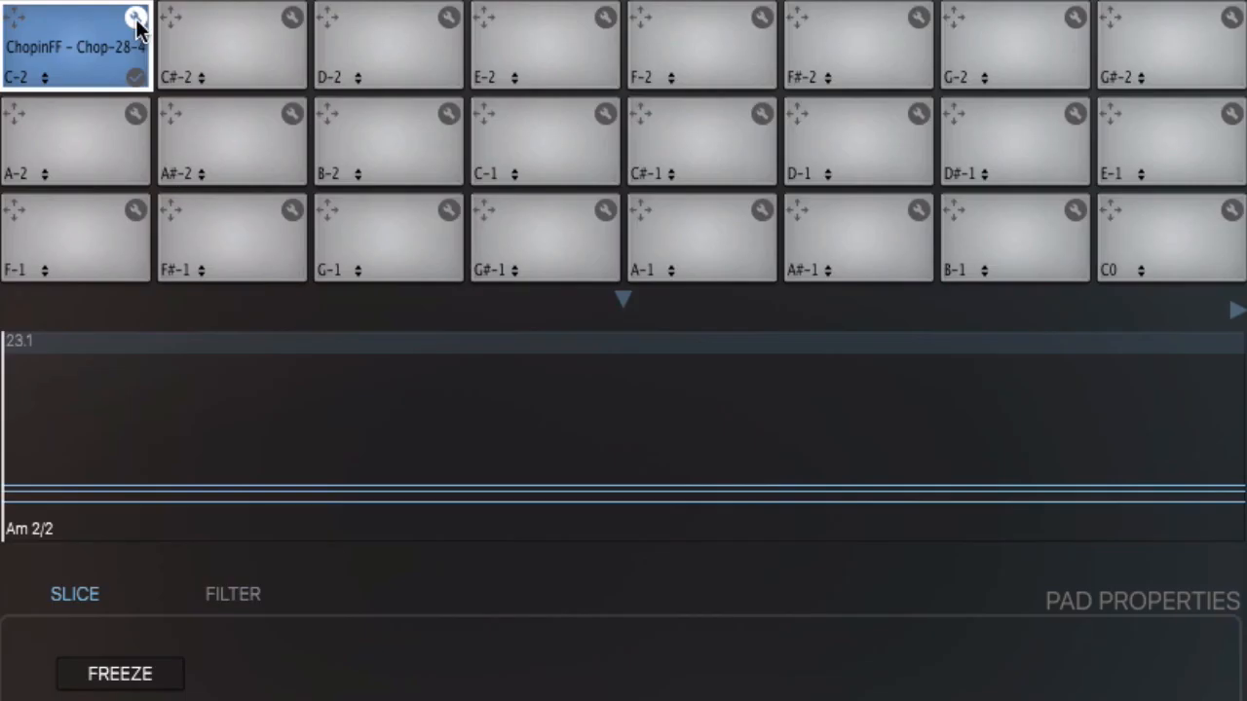
left_click(129, 19)
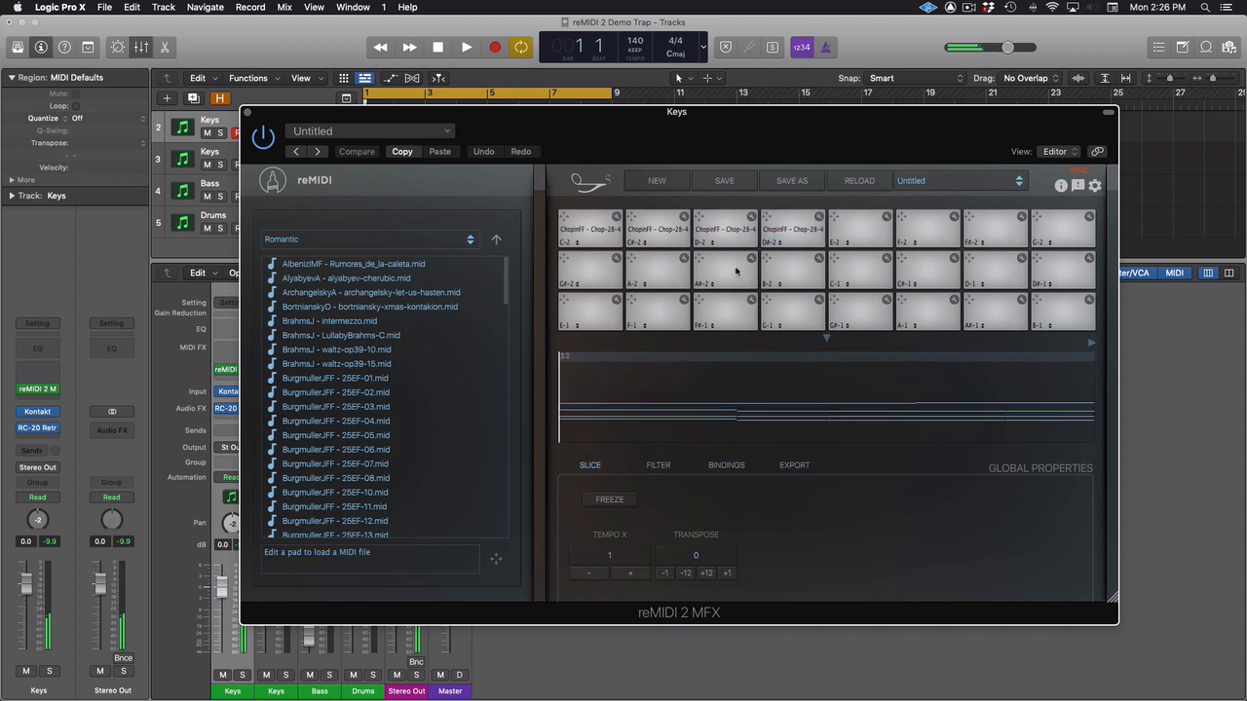
Enable Freeze in Global Properties and trigger the third and neighbouring Chopin pads.
left_click(591, 226)
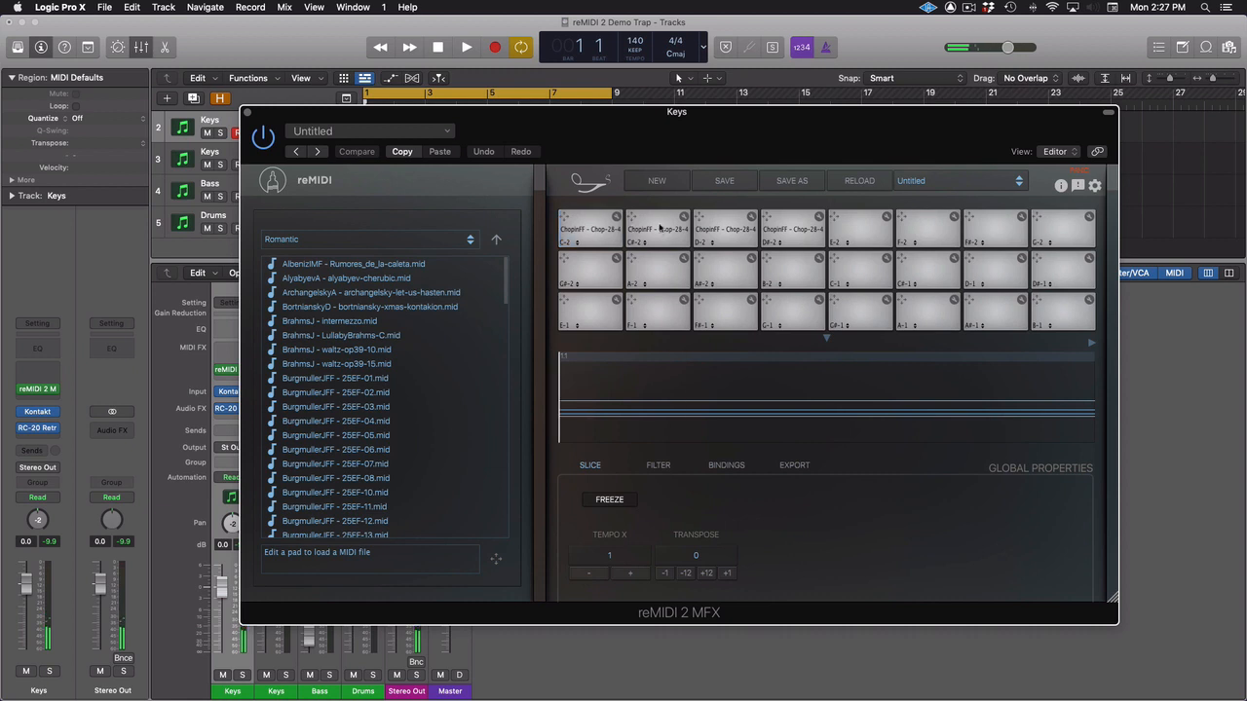
left_click(722, 228)
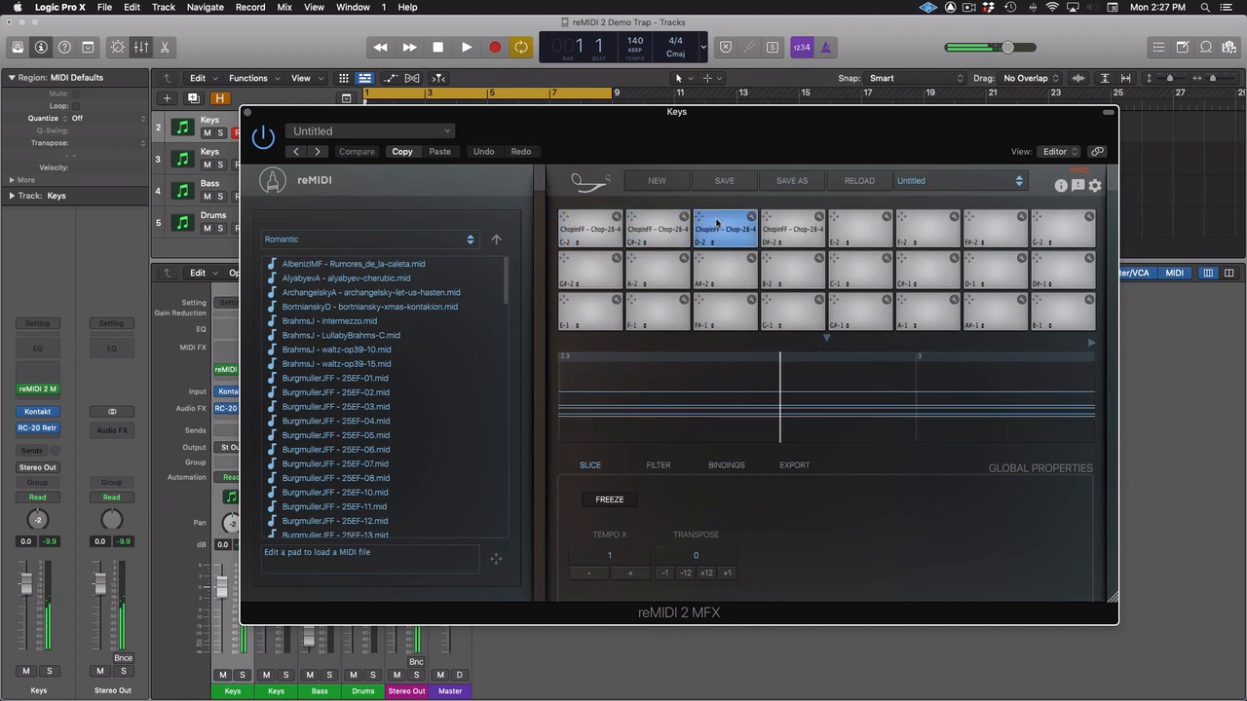
left_click(791, 230)
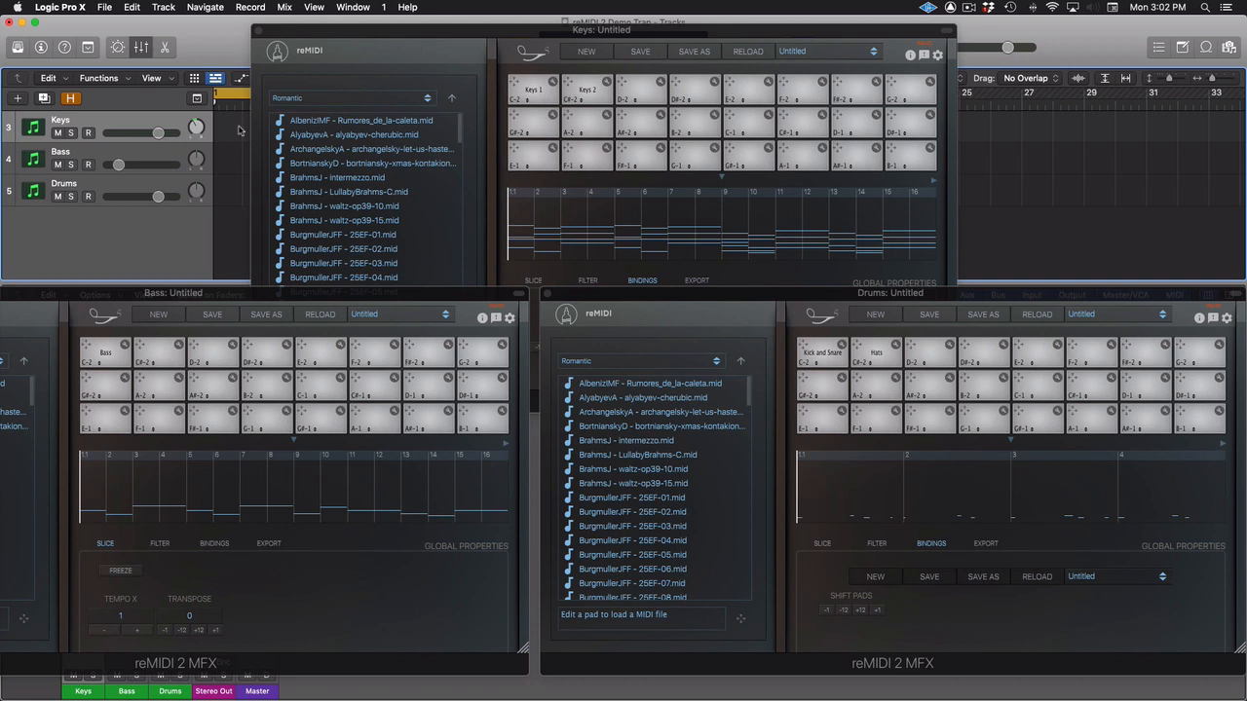
mouse_move(117, 133)
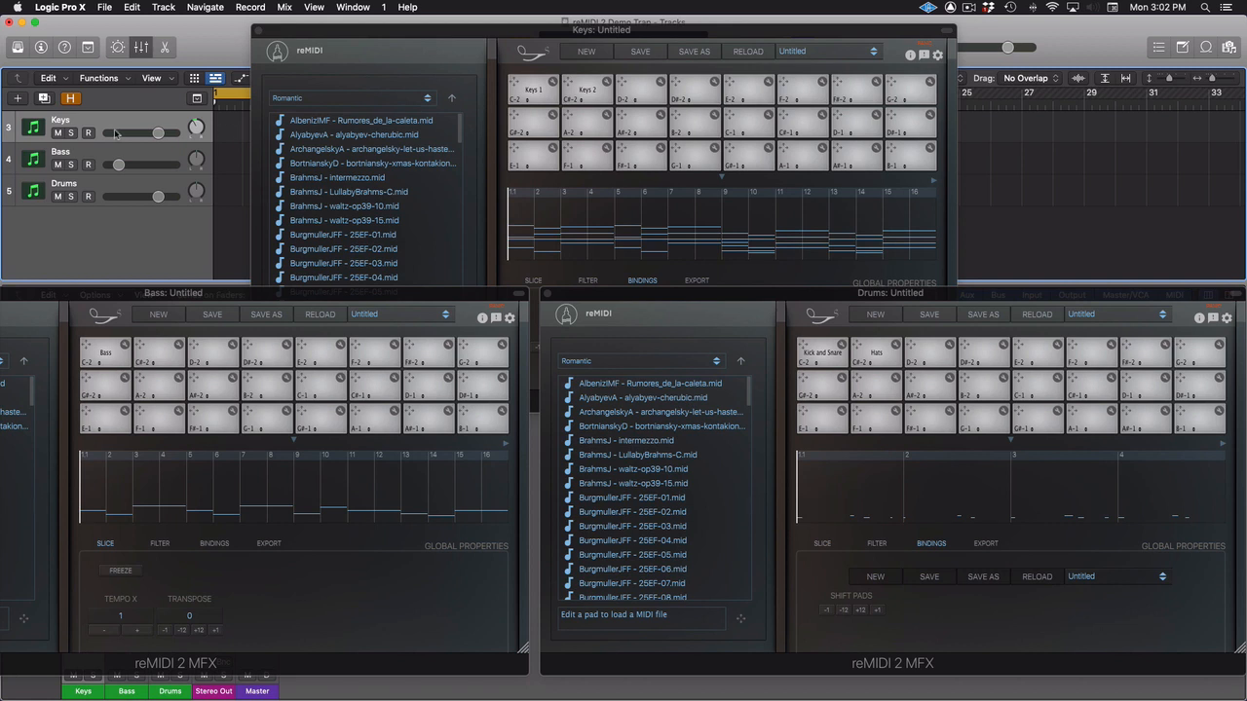
Bring up the reMIDI 2 MFX windows for the Bass and Drums tracks alongside Keys.
left_click(91, 132)
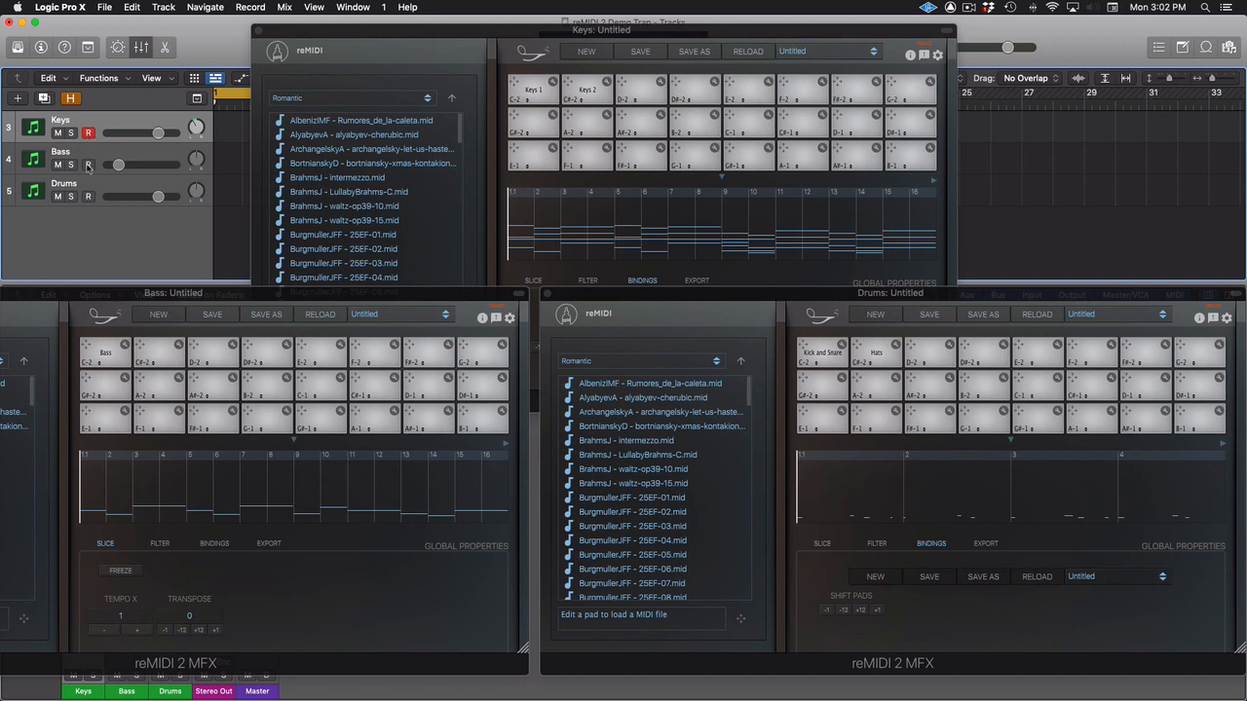
left_click(88, 199)
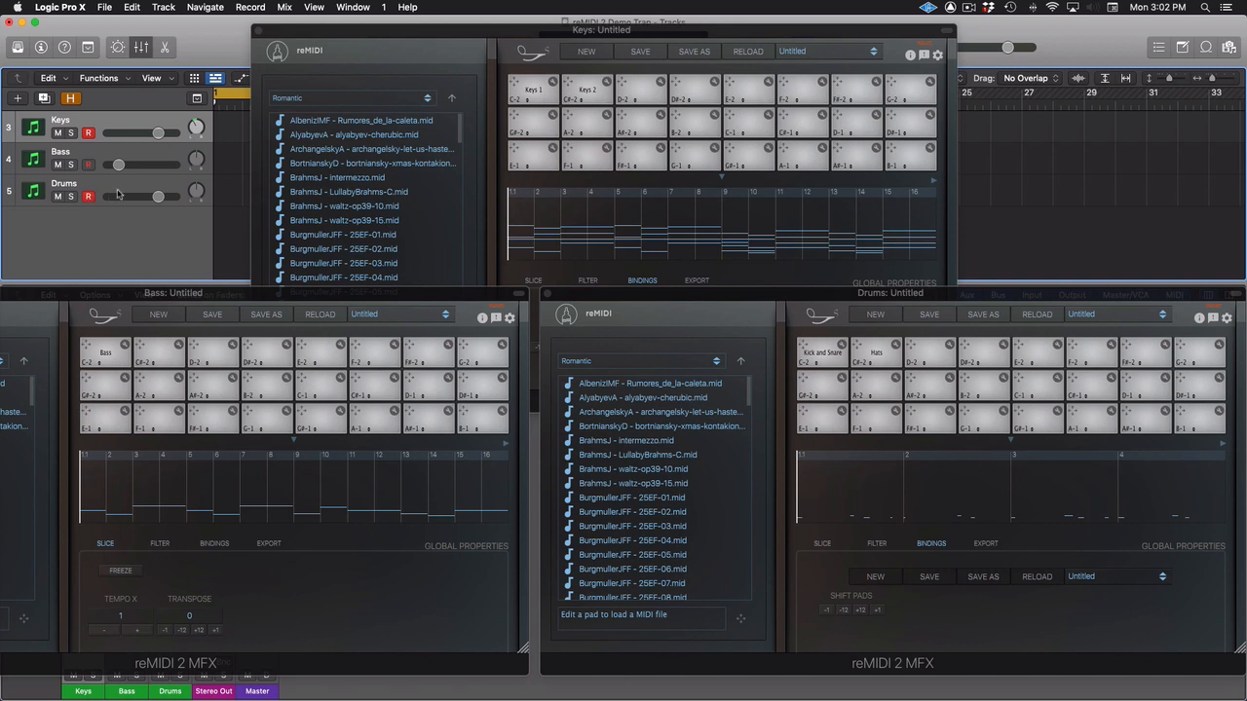
mouse_move(117, 195)
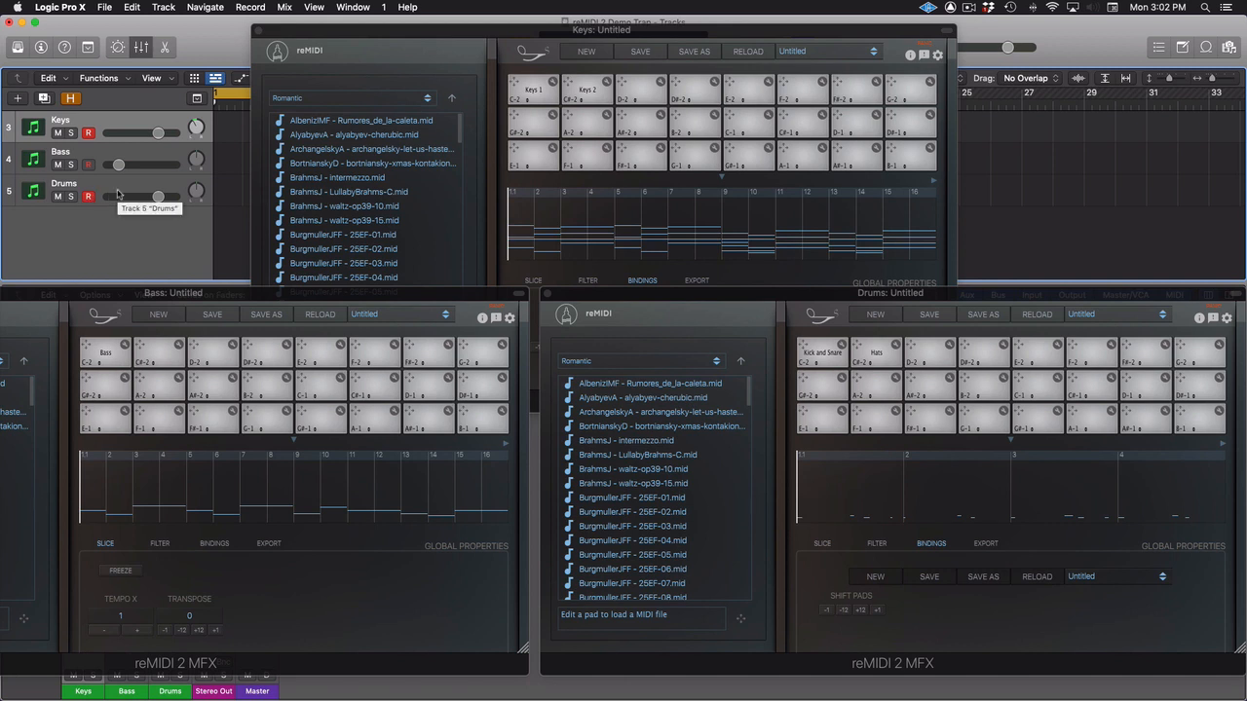